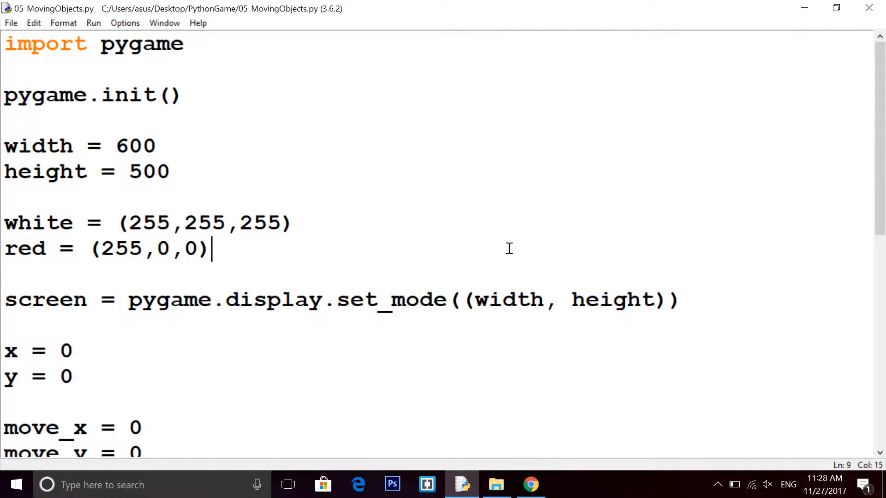
Open a new blank script file in IDLE
{"action": "scroll", "scroll_direction": "down", "scroll_amount": 3}
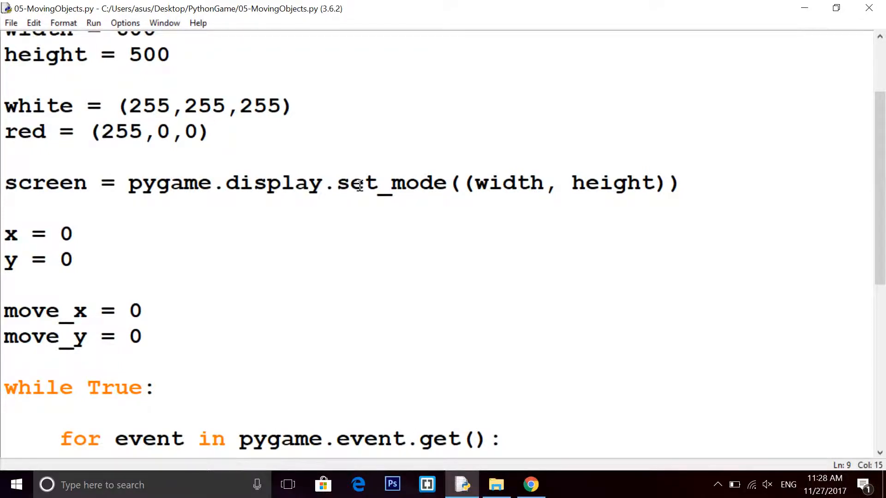
{"action": "scroll", "scroll_direction": "down", "scroll_amount": 3}
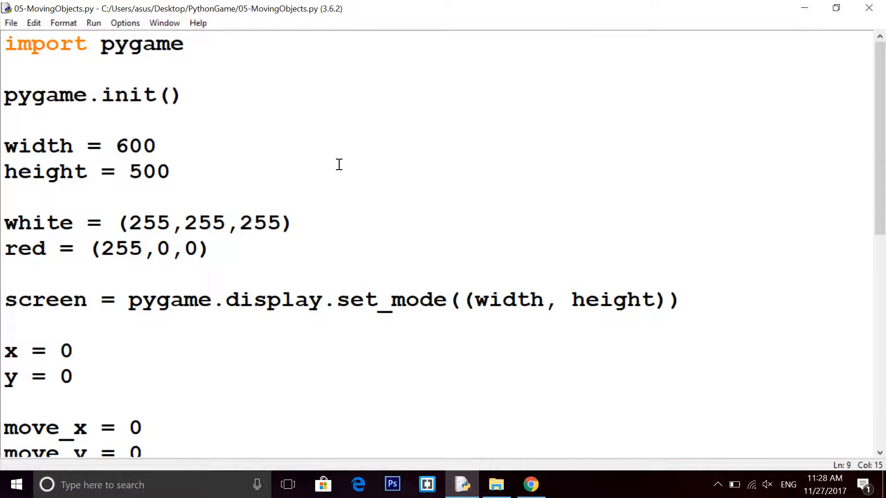
{"action": "left_click", "coordinate": [211, 249]}
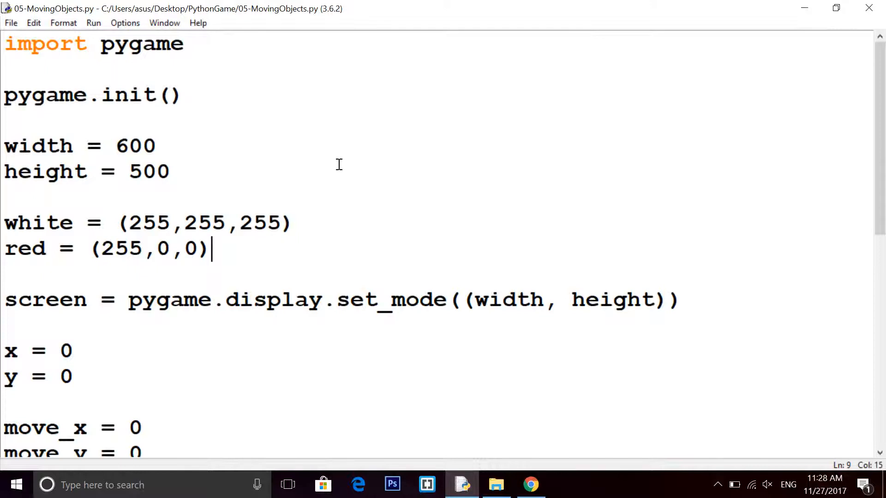
{"action": "left_click", "coordinate": [169, 172]}
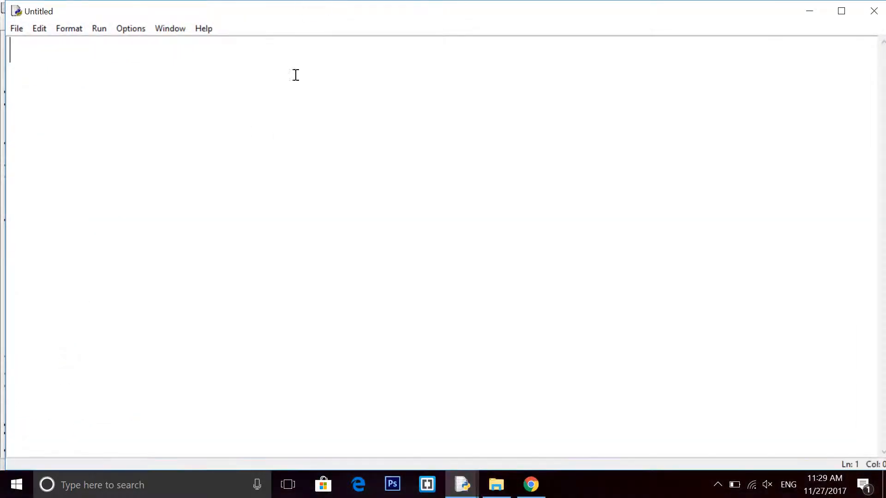
Write import pygame, pygame.init() and a while True: loop, with a blank line above it
{"action": "type", "text": "import"}
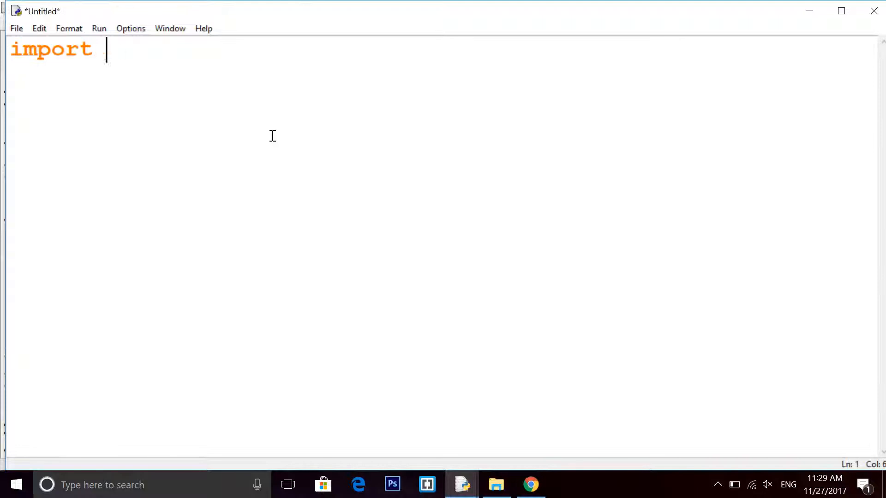
{"action": "type", "text": "pygame"}
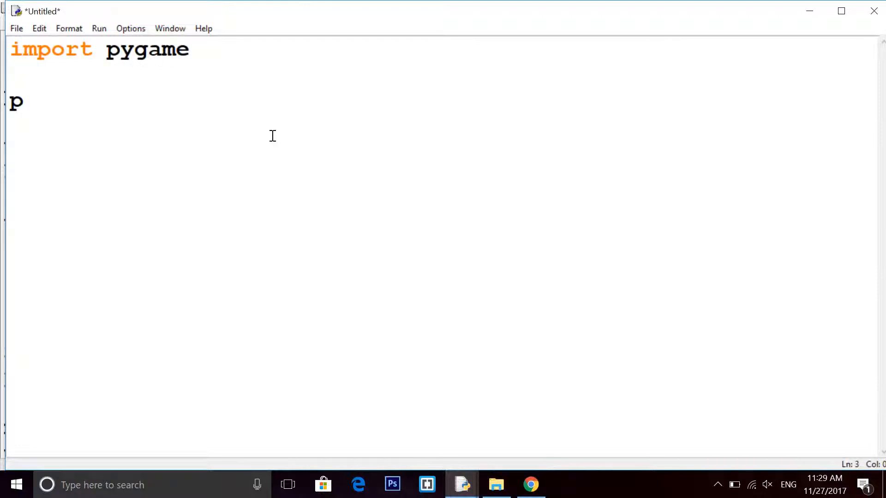
{"action": "type", "text": "ygame.ini"}
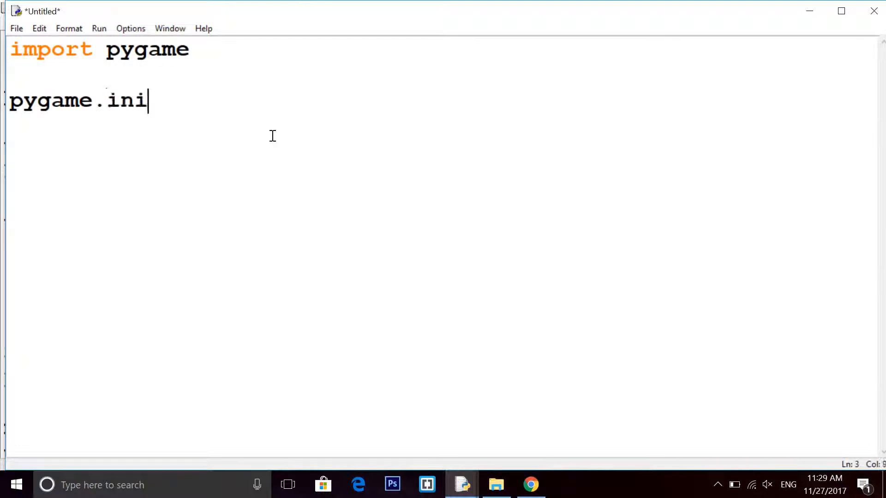
{"action": "type", "text": "t()"}
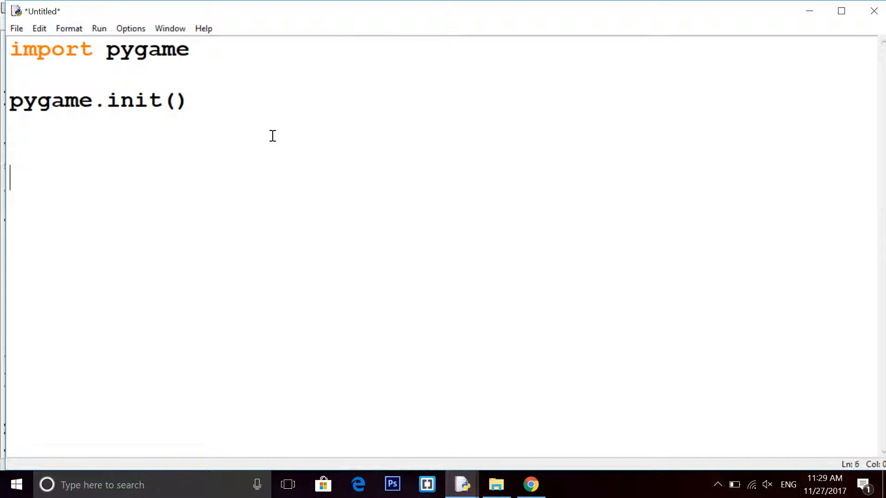
{"action": "type", "text": "while True"}
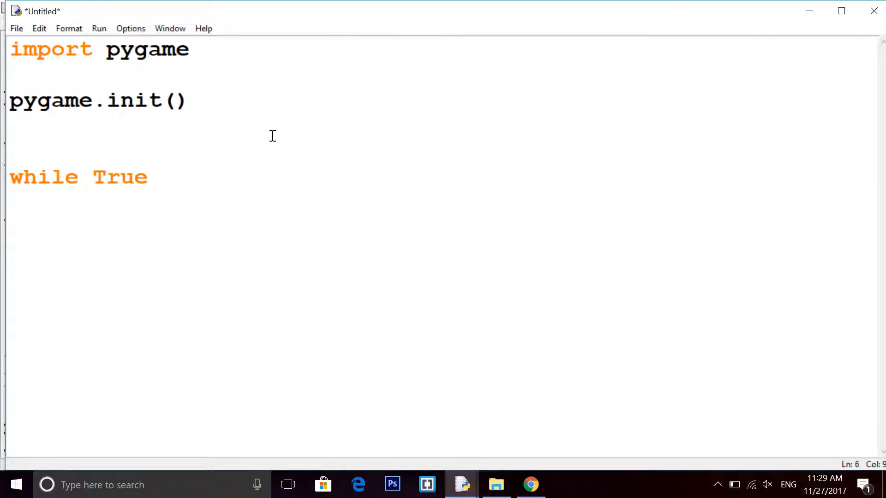
{"action": "type", "text": ":"}
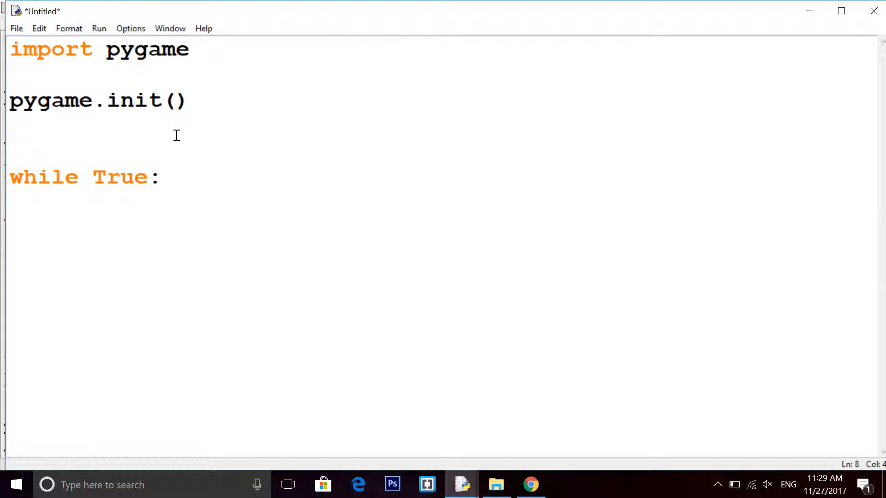
{"action": "key", "text": "Enter"}
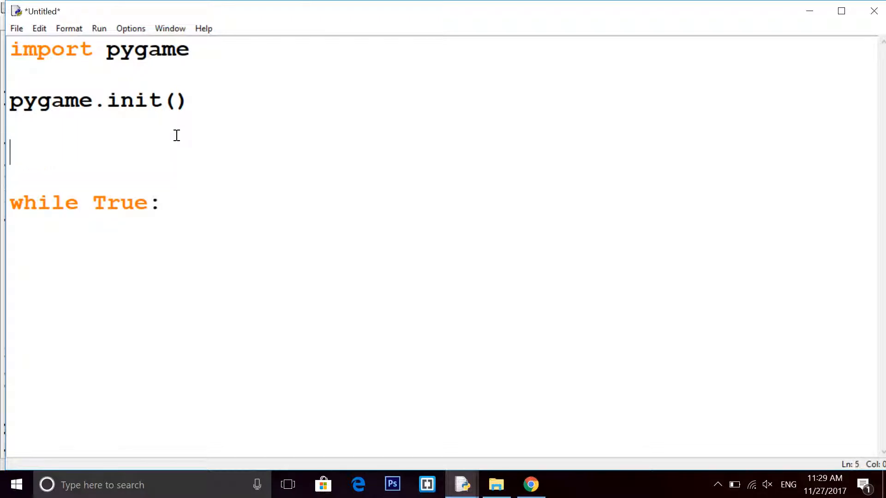
Define width = 1000, height = 500 and screen = pygame.display.set_mode((width, height))
{"action": "type", "text": "screen -"}
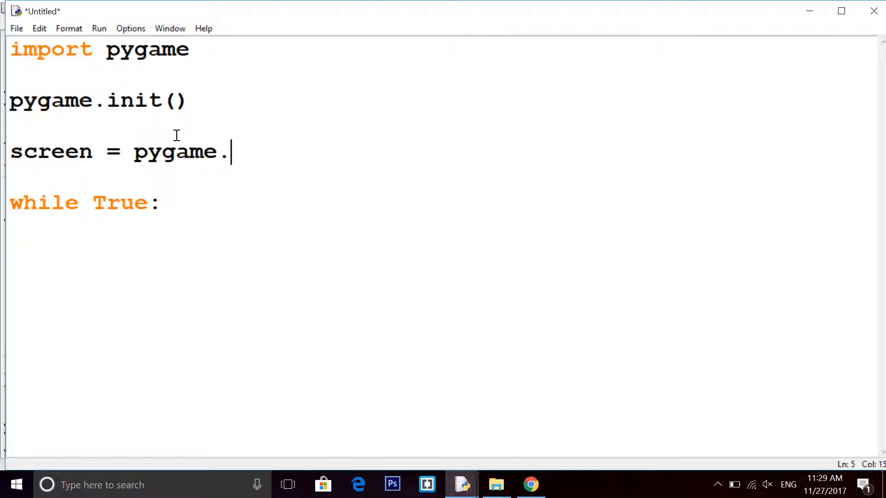
{"action": "type", "text": "display.s"}
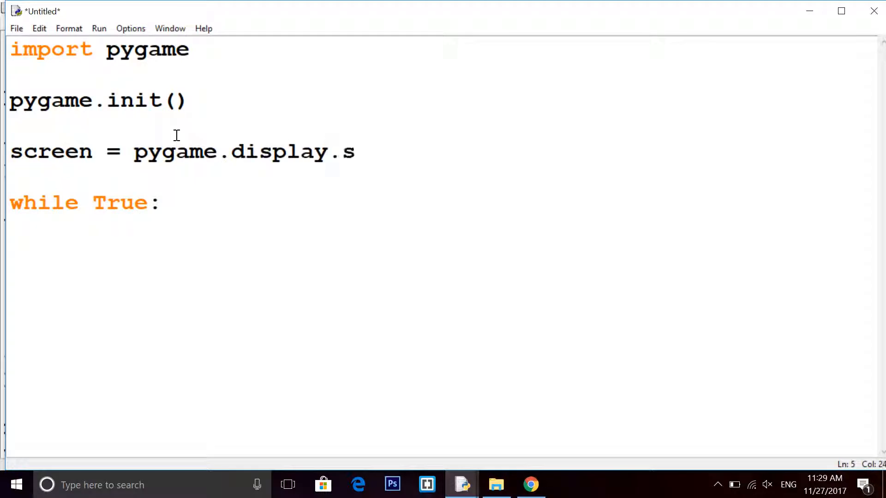
{"action": "type", "text": "et_mode("}
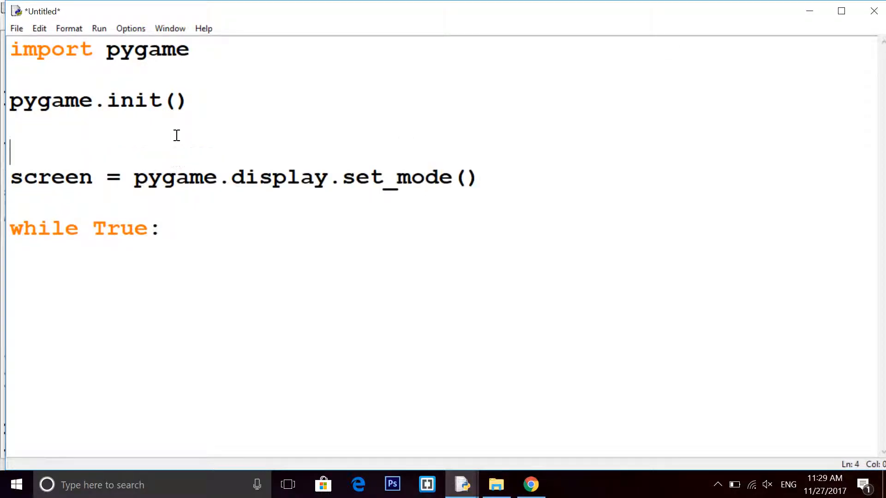
{"action": "type", "text": "w"}
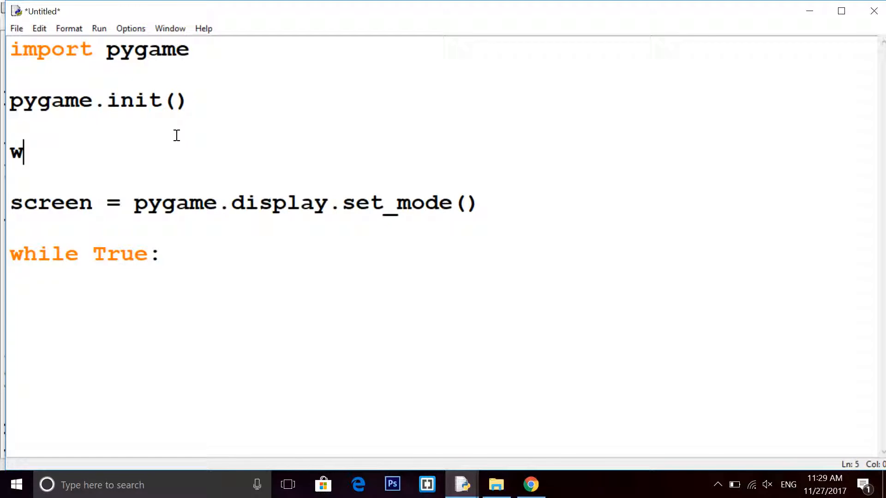
{"action": "type", "text": "idth = 00"}
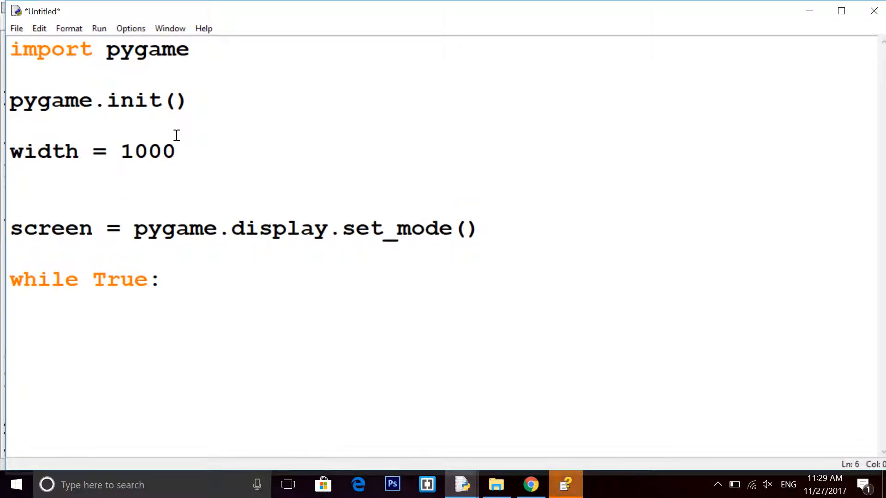
{"action": "type", "text": "hei"}
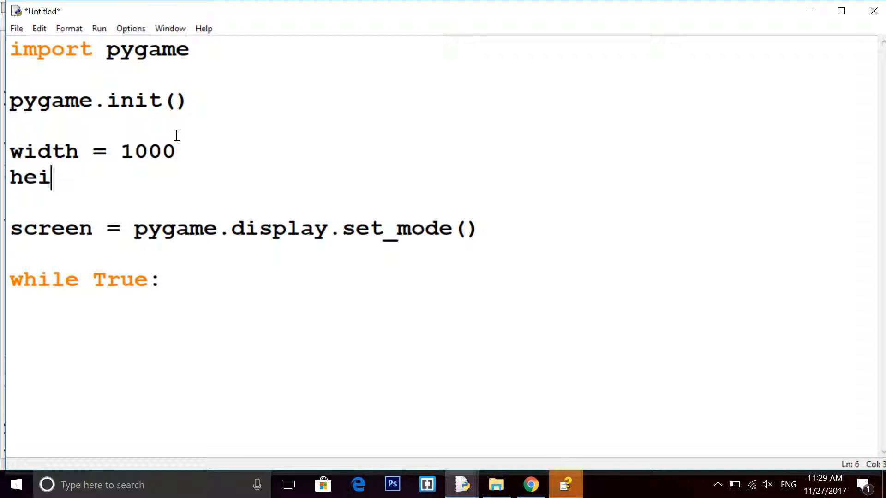
{"action": "type", "text": "ght = 500"}
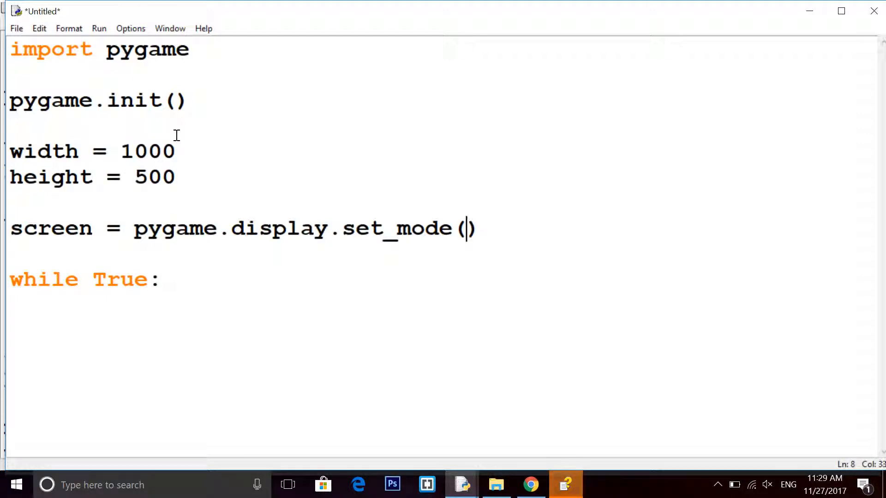
{"action": "type", "text": "(widt)"}
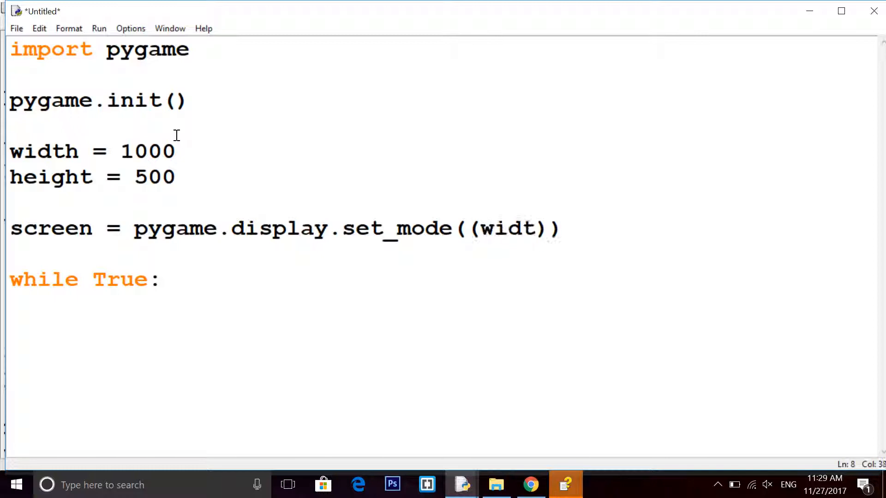
{"action": "type", "text": "h, height"}
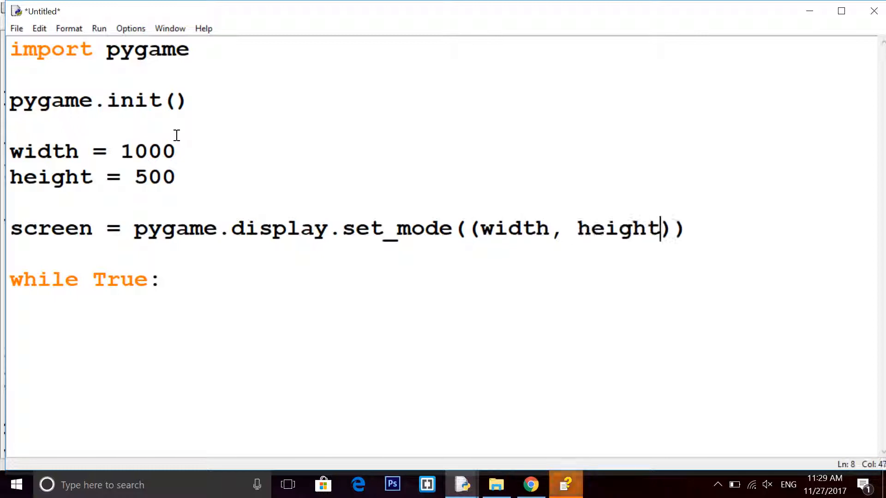
Inside the while loop, add an indented for event in pygame.events.get(): loop with pass
{"action": "key", "text": "enter"}
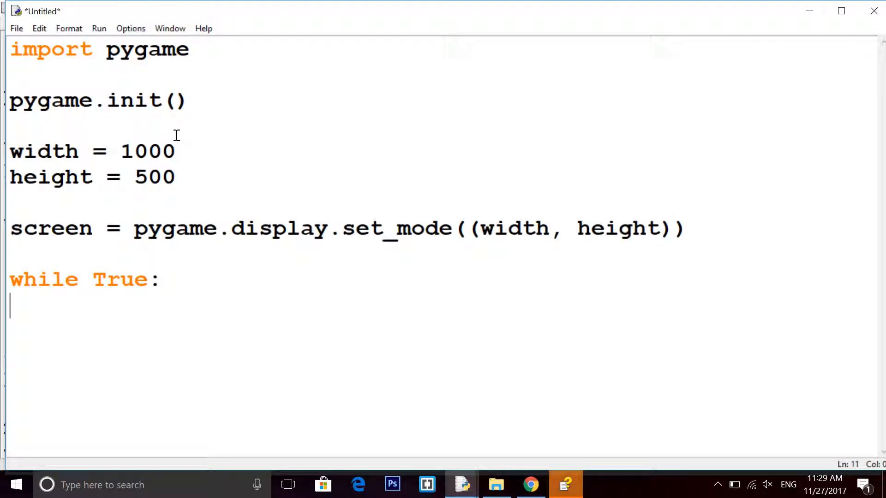
{"action": "key", "text": "tab"}
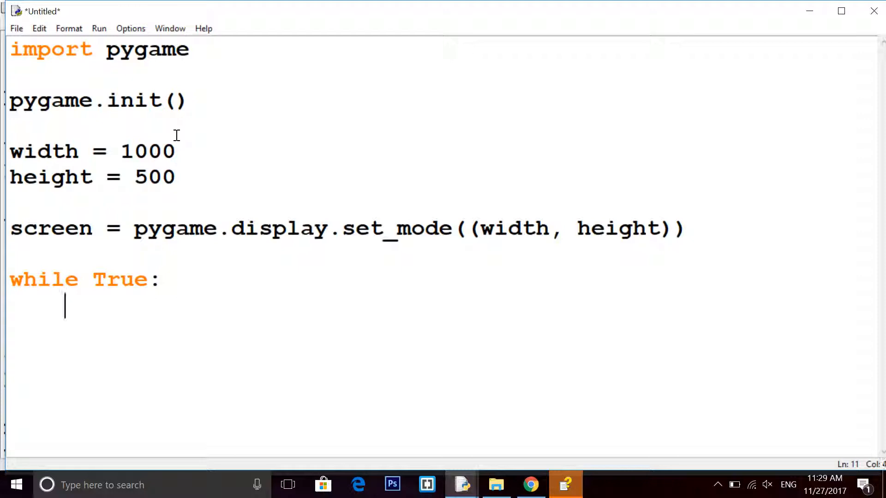
{"action": "type", "text": "for"}
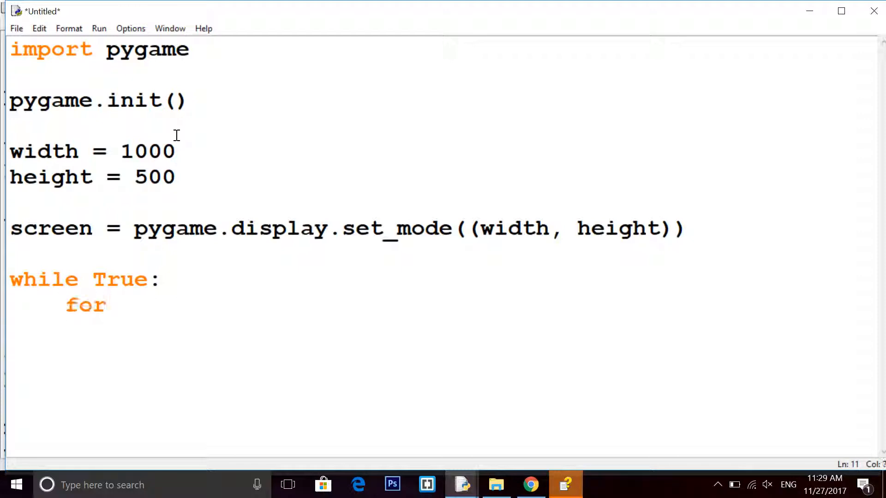
{"action": "type", "text": "event in"}
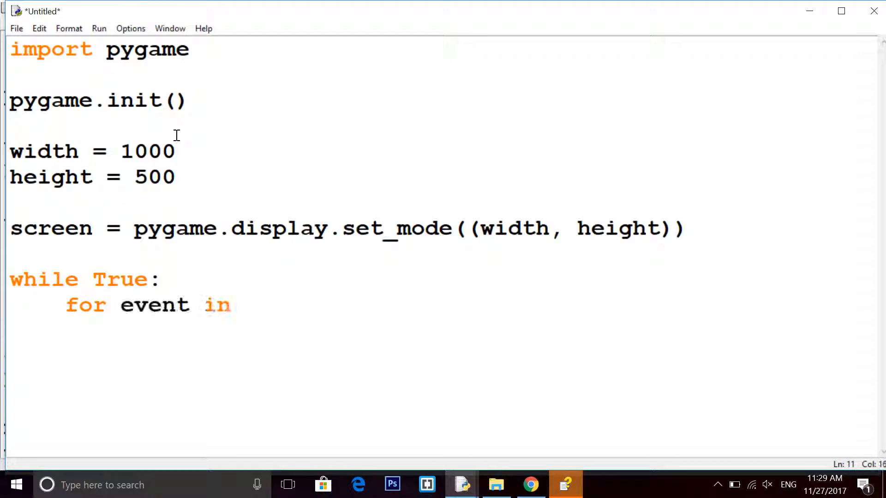
{"action": "type", "text": "pygame.even"}
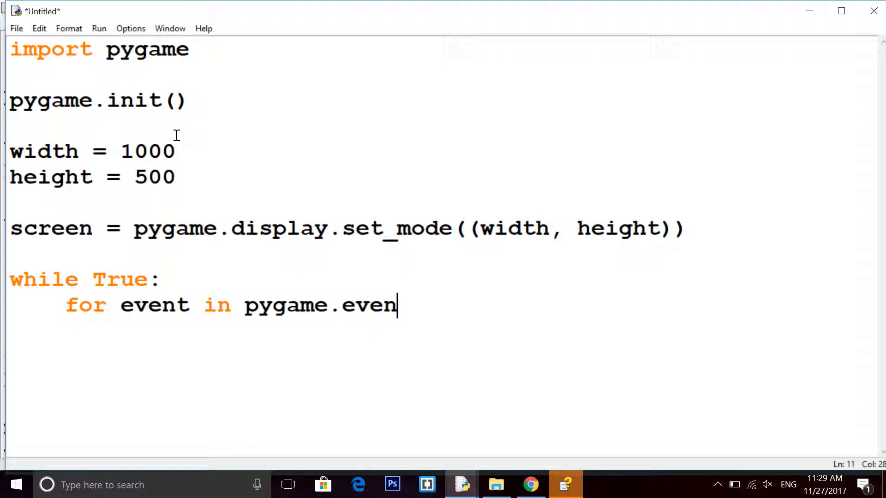
{"action": "type", "text": "ts.get"}
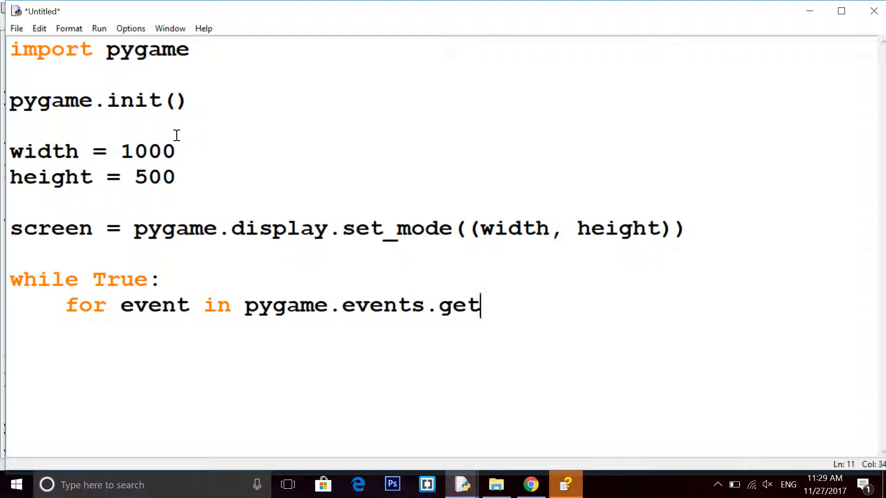
{"action": "type", "text": "():"}
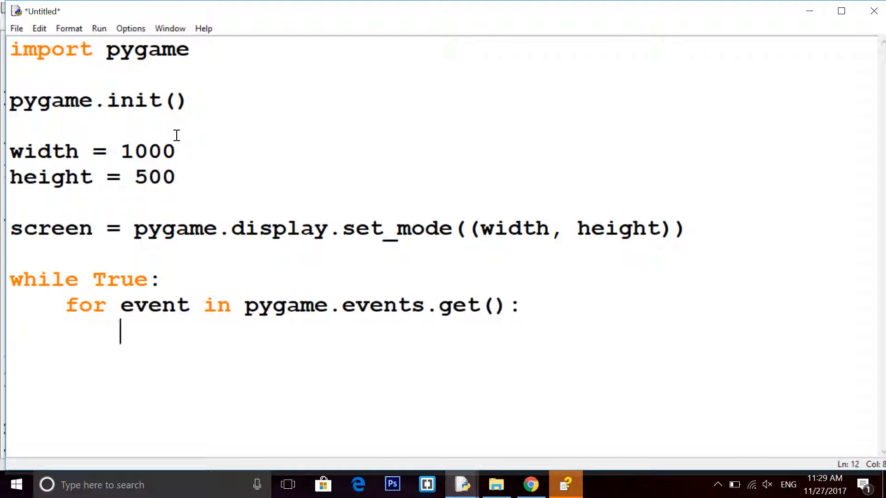
{"action": "type", "text": "p"}
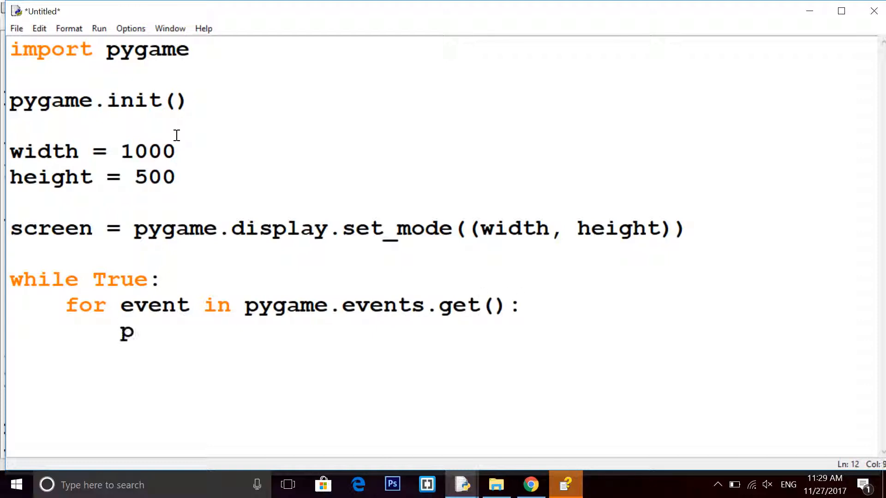
{"action": "type", "text": "ass"}
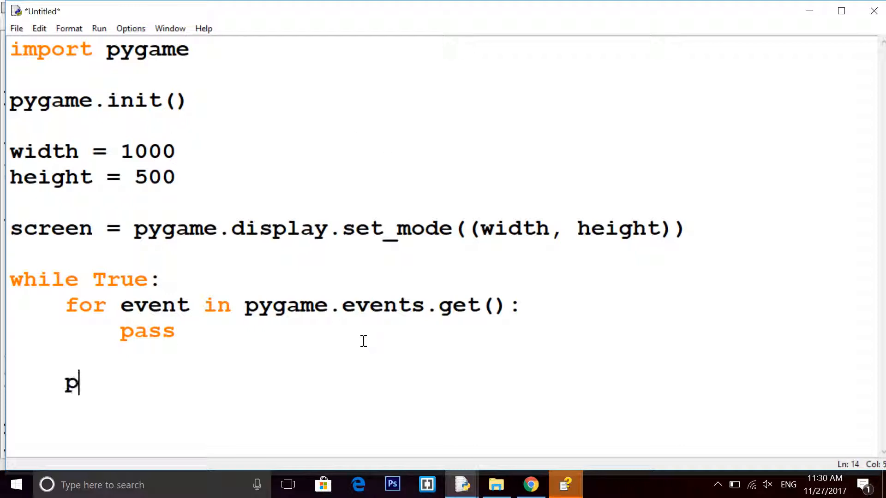
Add pygame.display.update() after the event loop
{"action": "type", "text": "ygame.displ"}
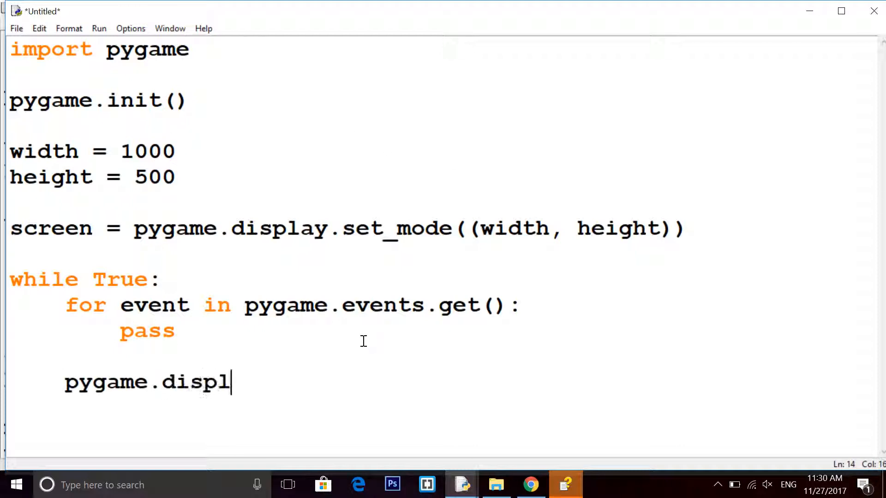
{"action": "type", "text": "ay.update"}
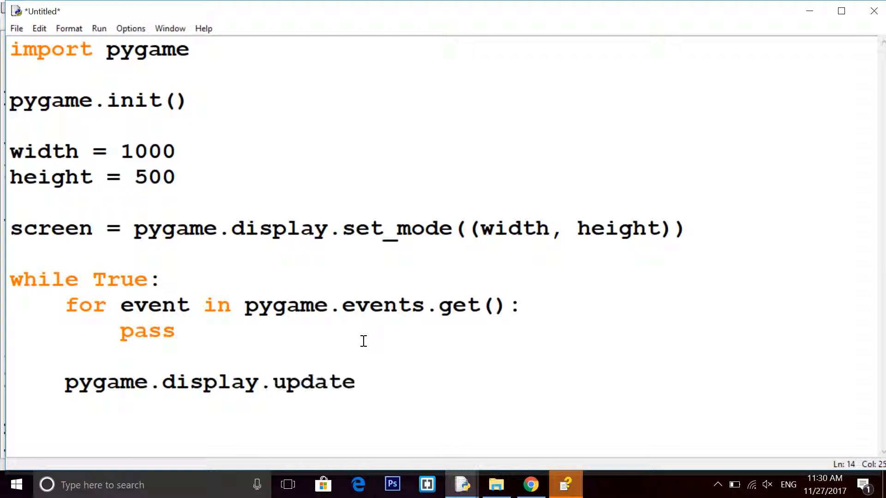
{"action": "type", "text": "()"}
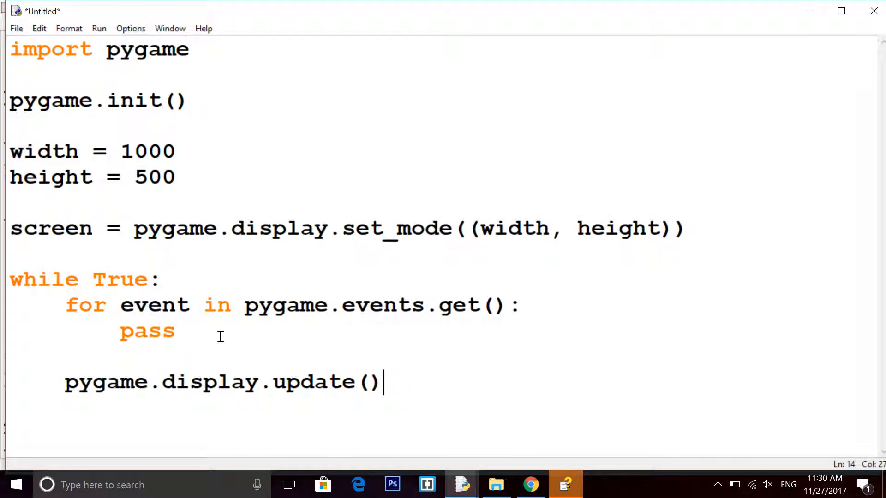
{"action": "mouse_move", "coordinate": [266, 377]}
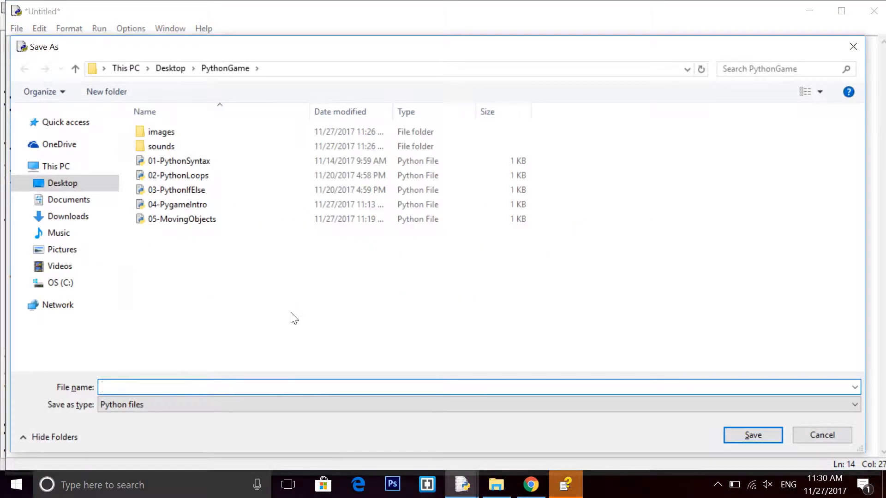
Save the script as 06-Zombie_1 in the PythonGame folder
{"action": "type", "text": "0"}
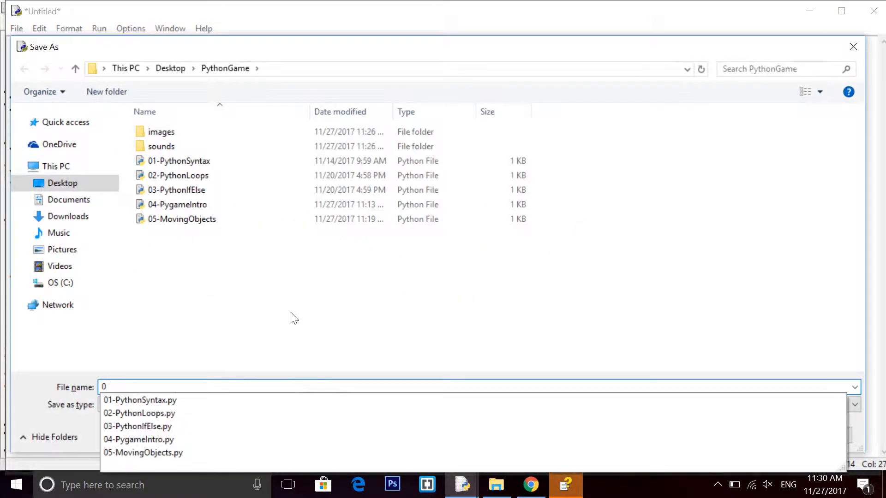
{"action": "type", "text": "06-Zomb"}
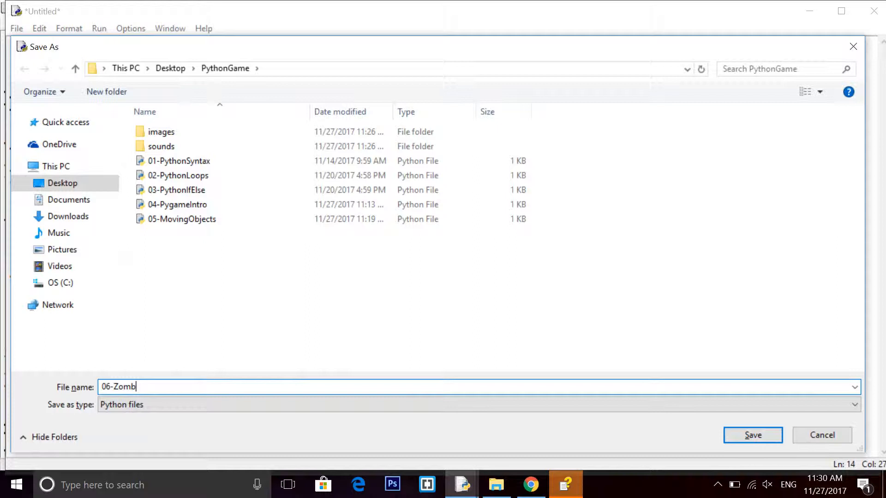
{"action": "left_click", "coordinate": [752, 435]}
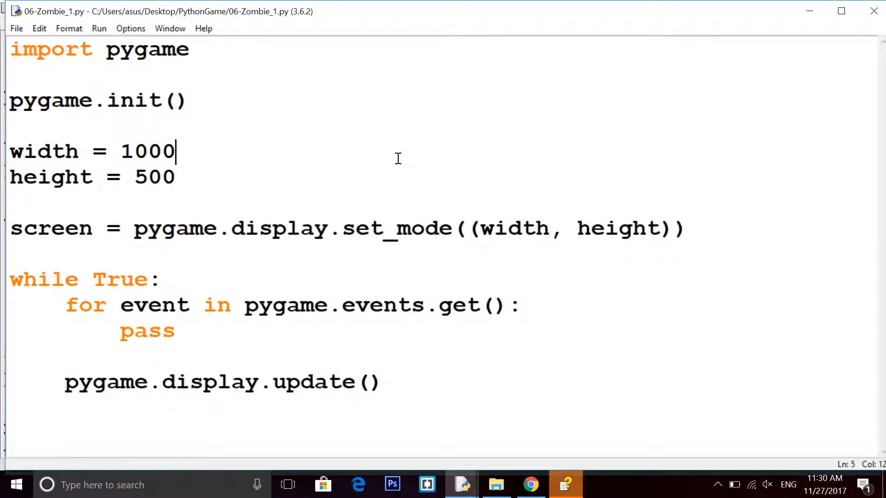
Correct pygame.events to pygame.event and save the script again
{"action": "key", "text": "F5"}
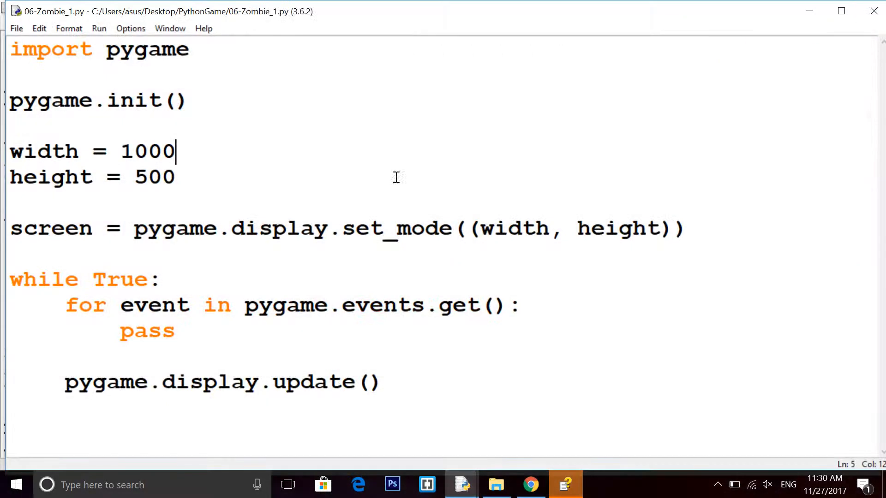
{"action": "key", "text": "Backspace"}
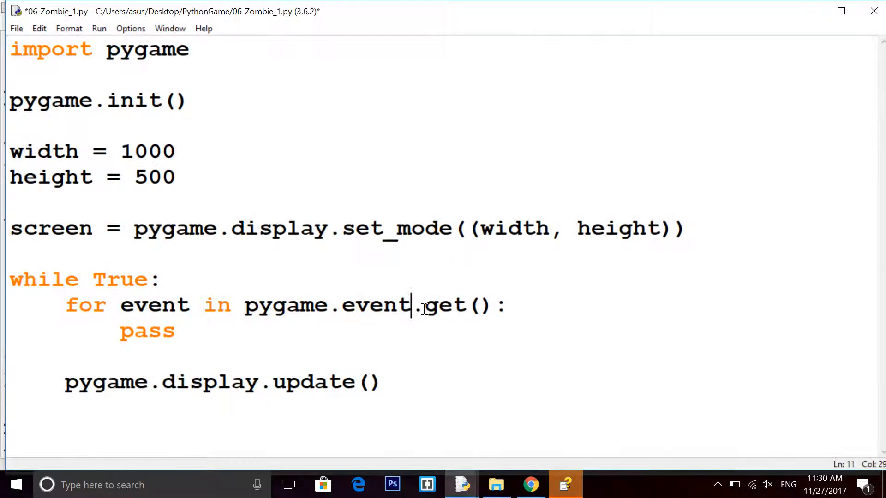
{"action": "key", "text": "F5"}
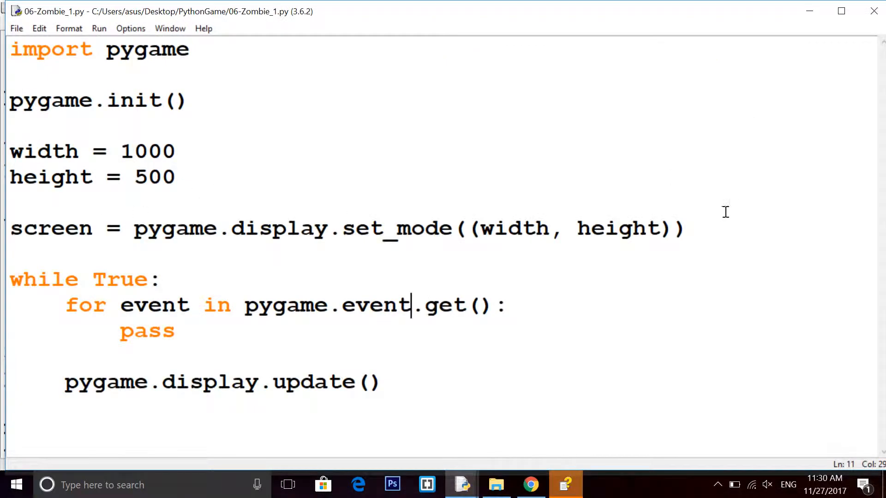
Add a pygame.image.load("") line with an empty path below the set_mode line
{"action": "key", "text": "enter"}
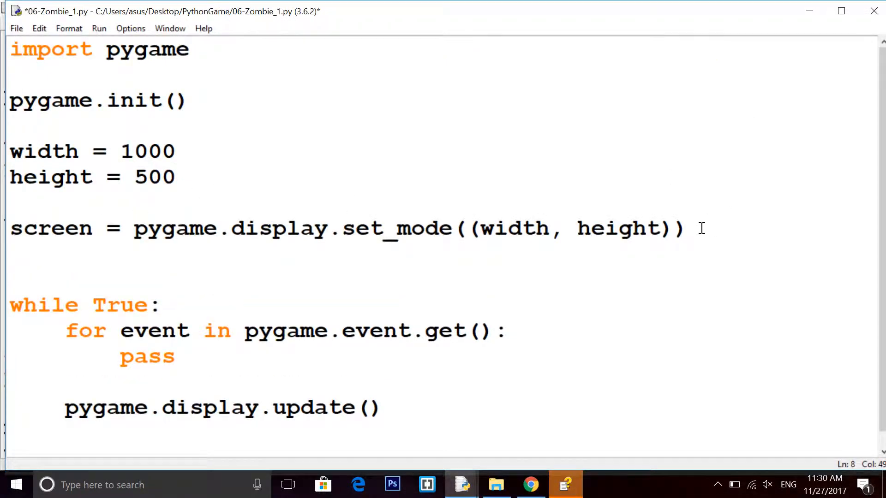
{"action": "type", "text": "pygame."}
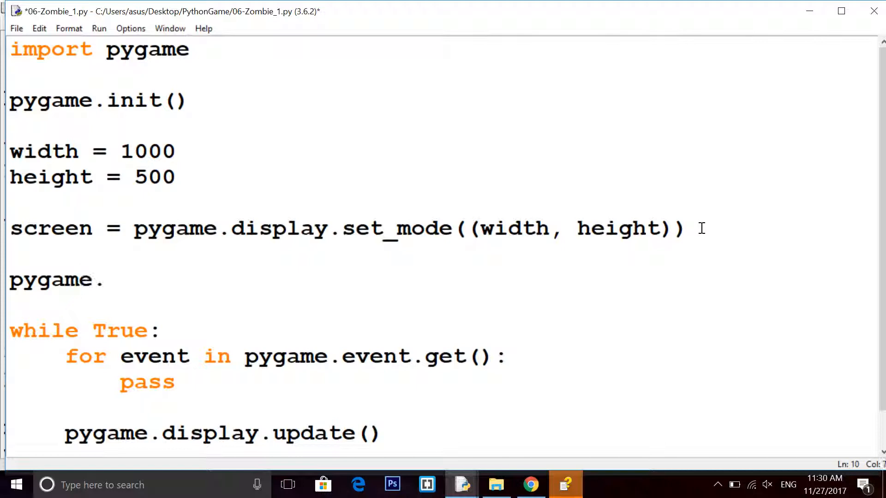
{"action": "type", "text": "image.load(\""}
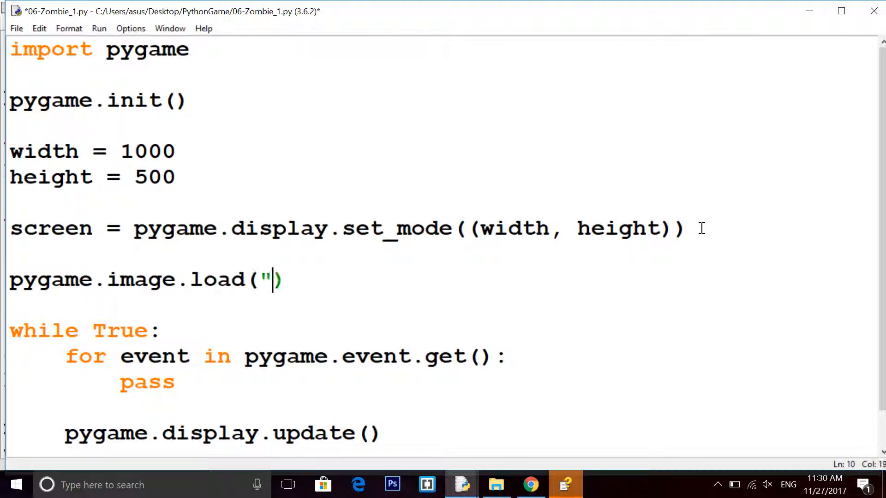
{"action": "type", "text": "\""}
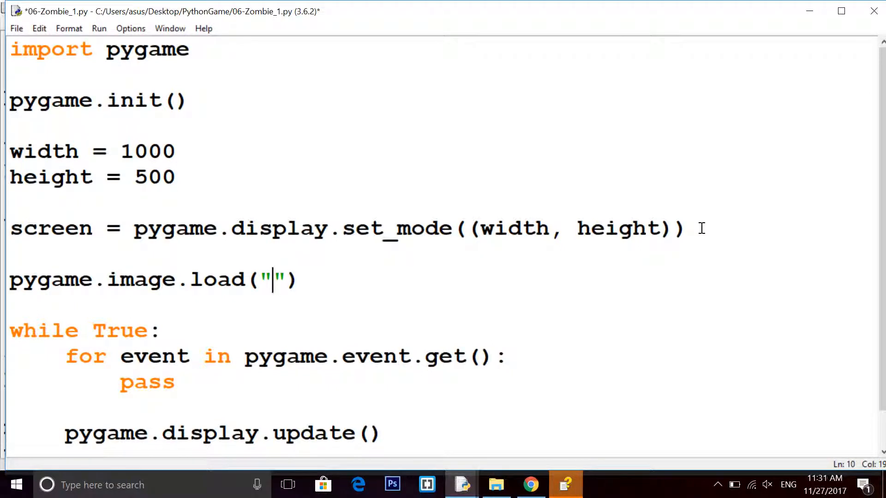
{"action": "left_click", "coordinate": [495, 484]}
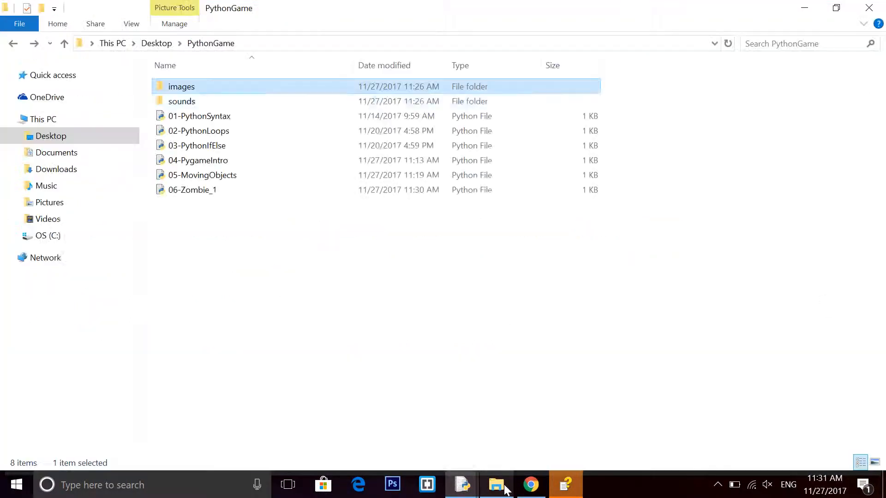
{"action": "double_click", "coordinate": [181, 86]}
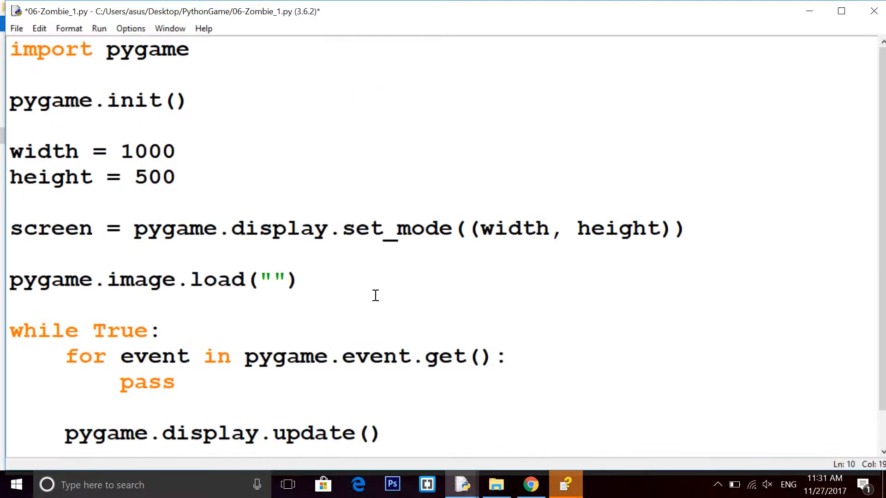
Assign pygame.image.load("images/background.png") to bg_img and add a blank line above the update
{"action": "type", "text": "images/"}
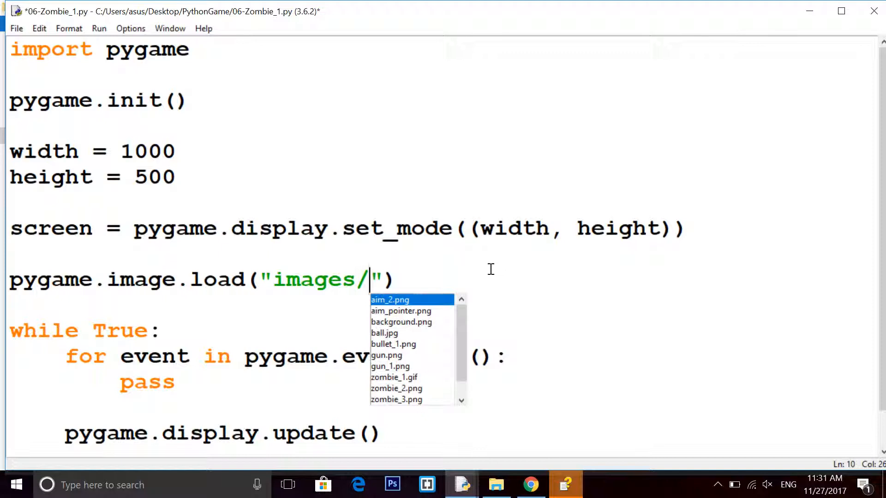
{"action": "type", "text": "background.png"}
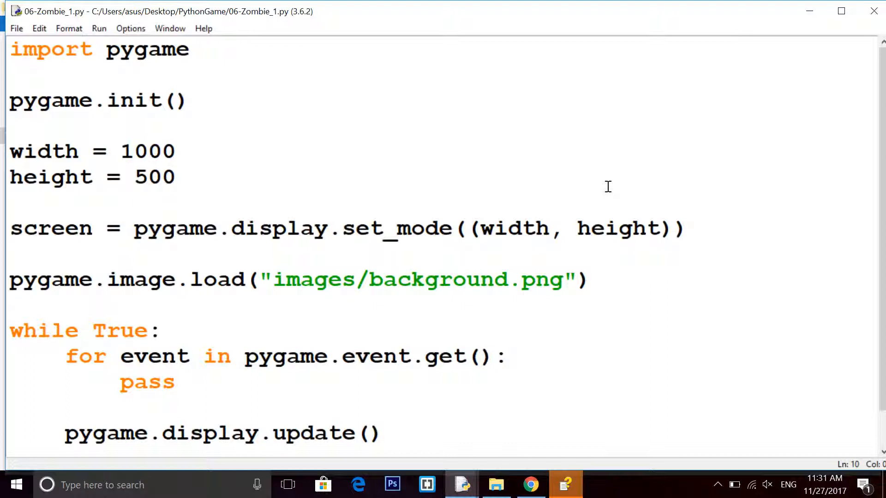
{"action": "type", "text": "bg_img"}
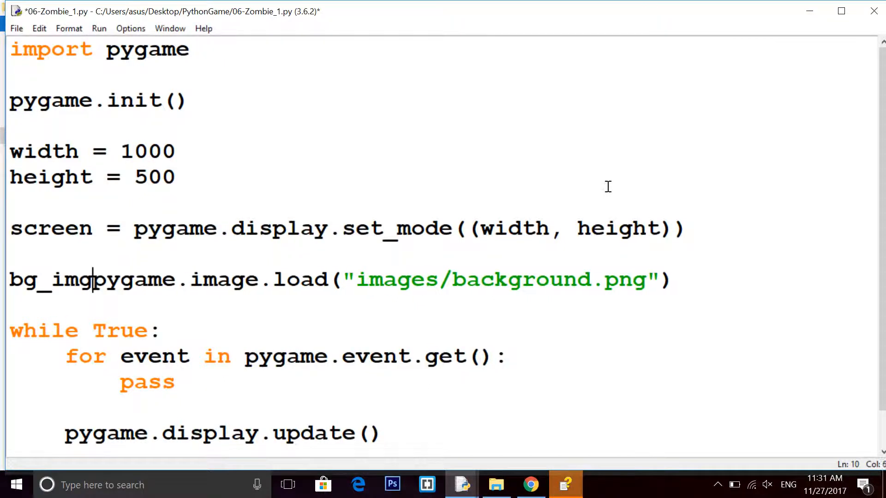
{"action": "type", "text": "="}
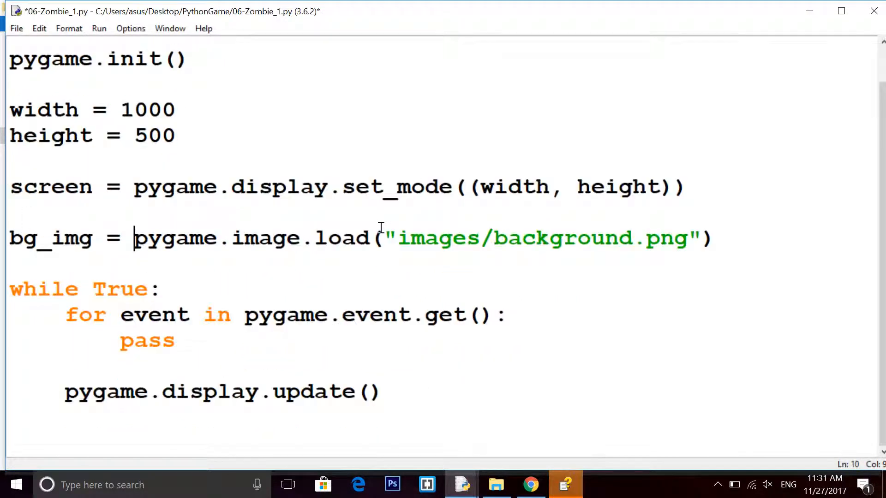
{"action": "key", "text": "ctrl+s"}
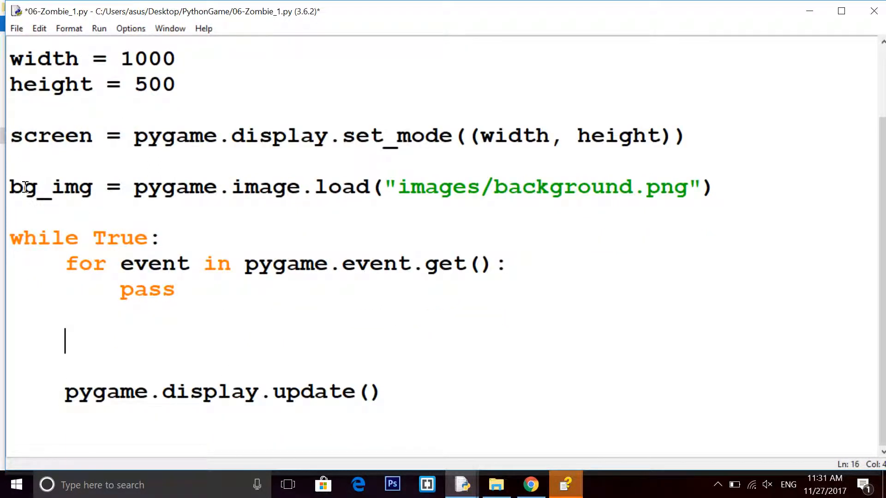
Add screen.blit(bg_img, (0,0)) to the loop, then run the script with F5
{"action": "double_click", "coordinate": [50, 187]}
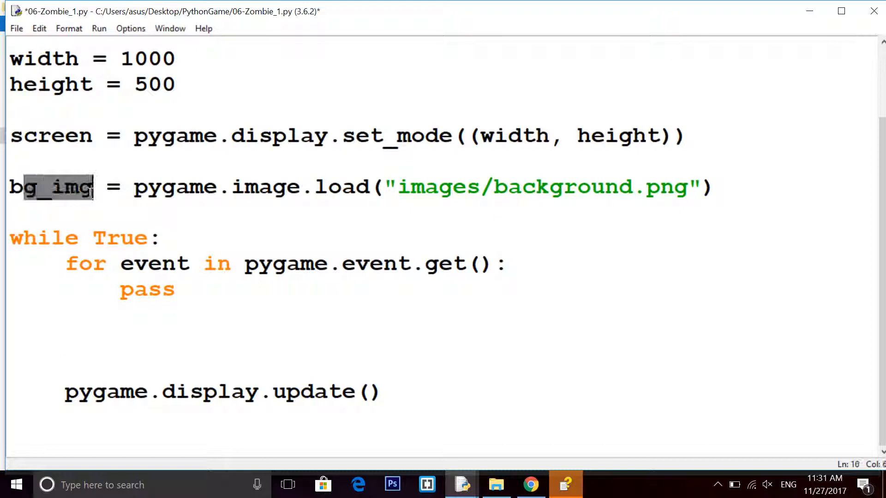
{"action": "left_click", "coordinate": [92, 187]}
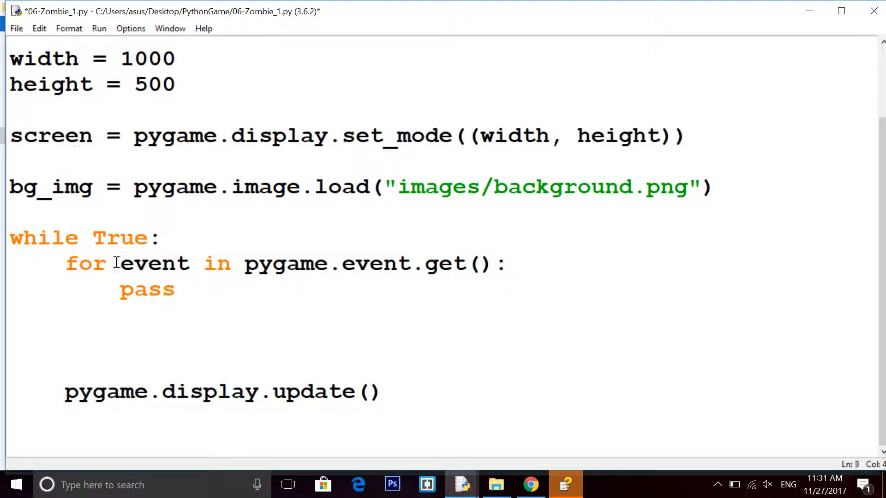
{"action": "type", "text": "screen.blit"}
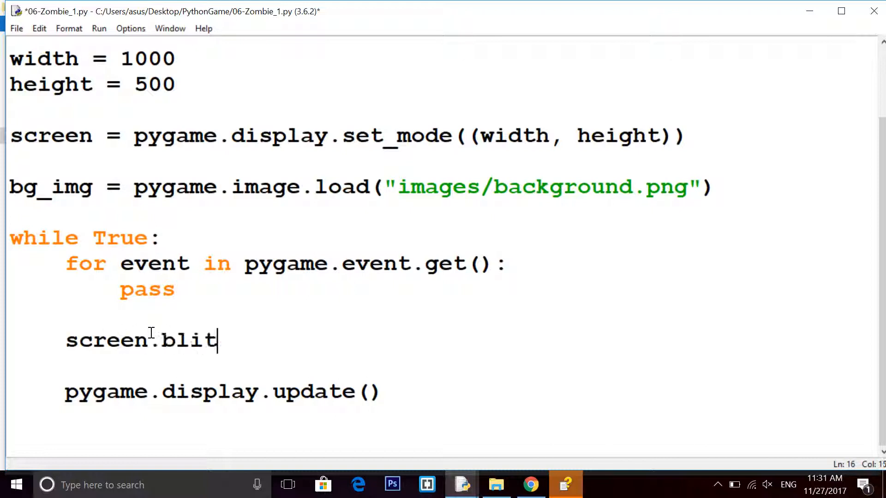
{"action": "type", "text": "()"}
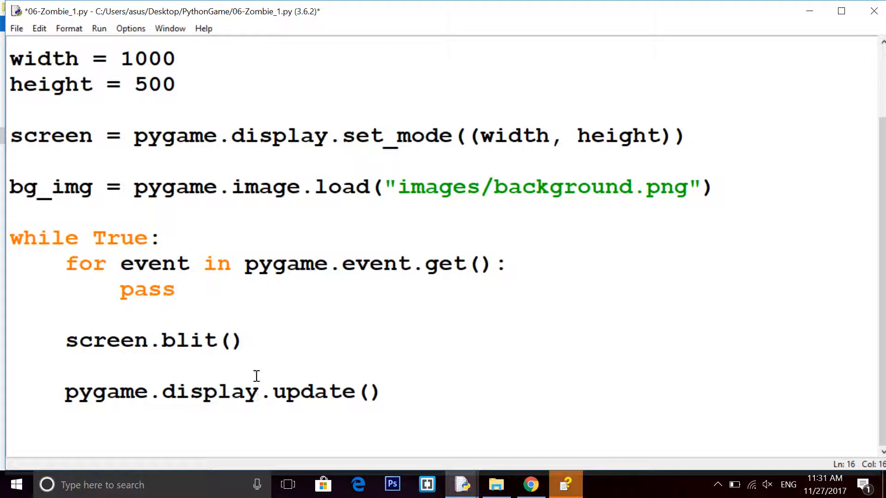
{"action": "mouse_move", "coordinate": [357, 287]}
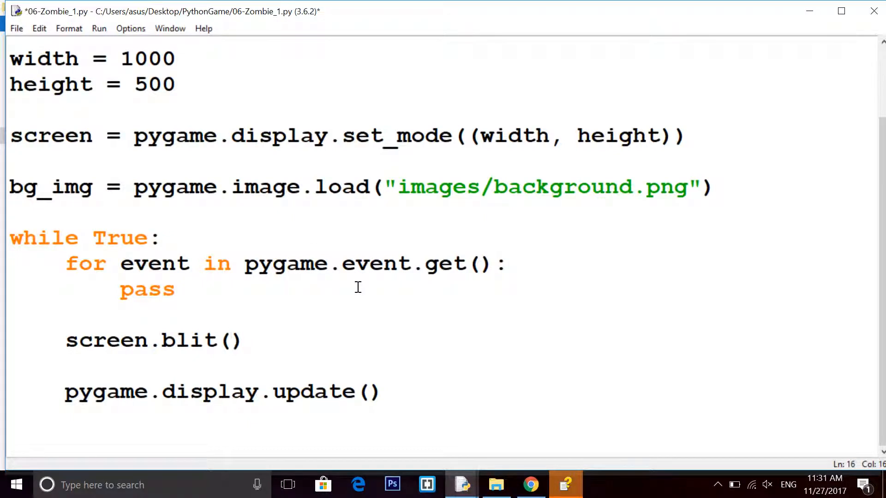
{"action": "left_click", "coordinate": [232, 340]}
{"action": "type", "text": "p"}
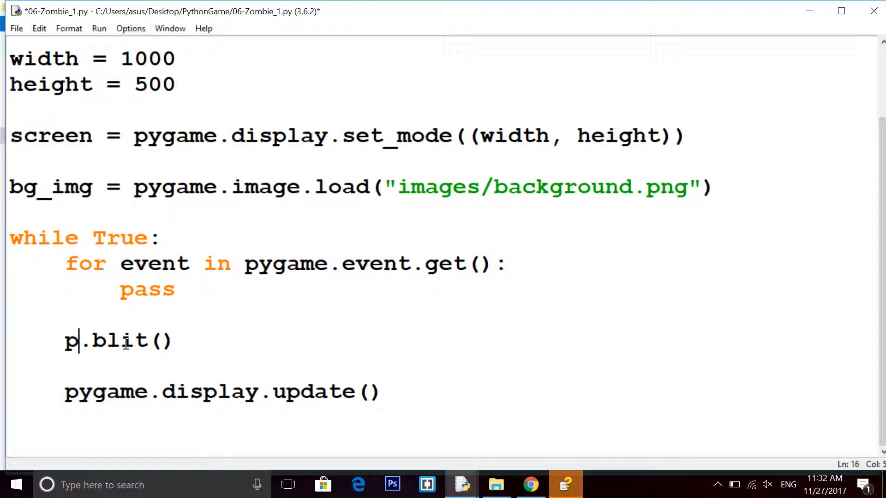
{"action": "type", "text": "creen"}
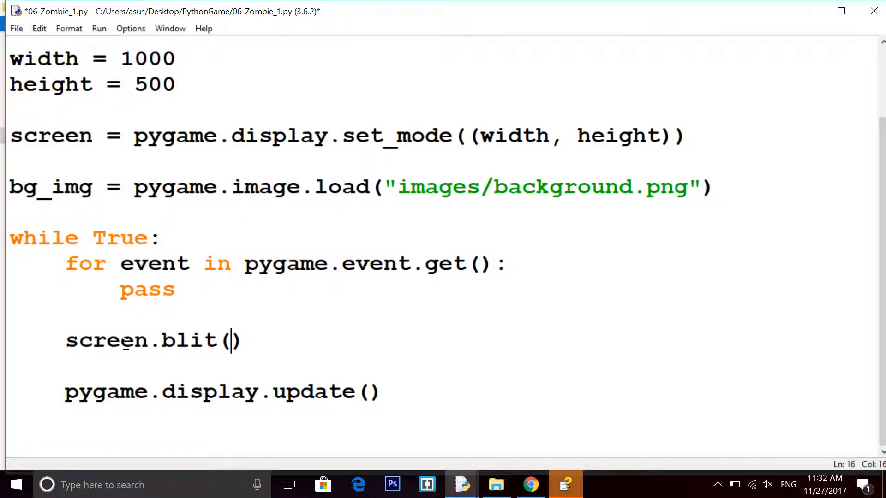
{"action": "type", "text": "bg"}
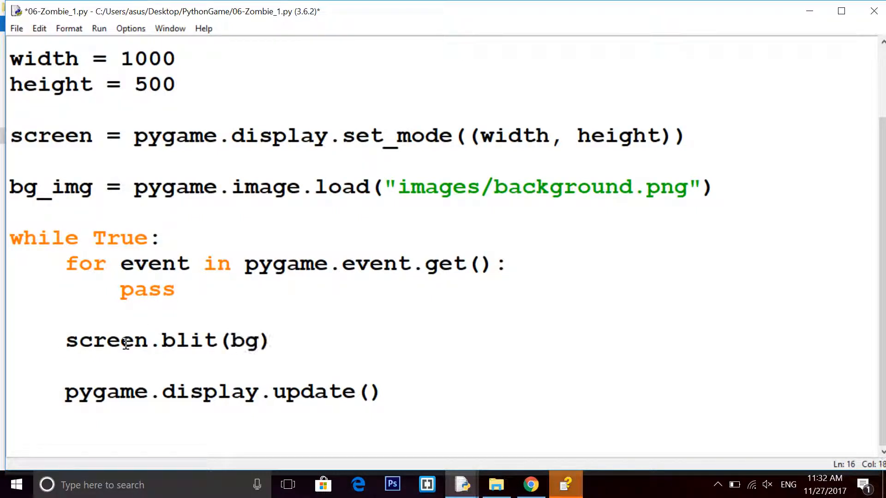
{"action": "type", "text": "_img"}
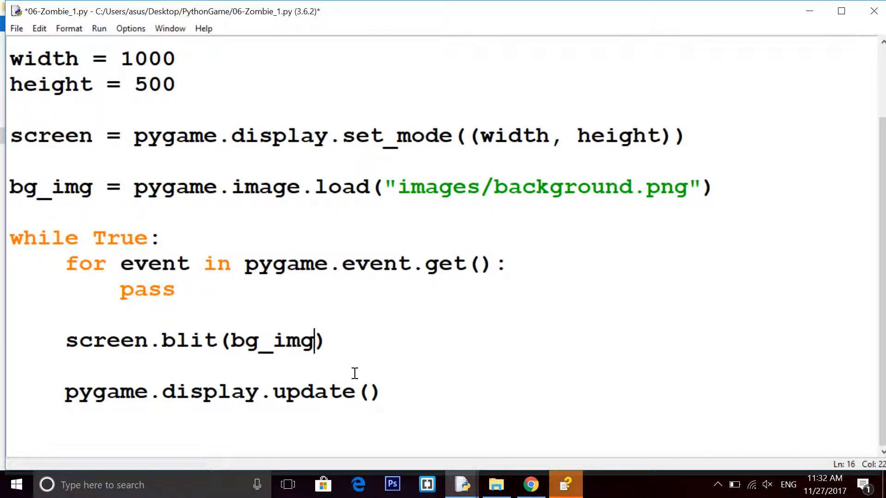
{"action": "type", "text": ", ()"}
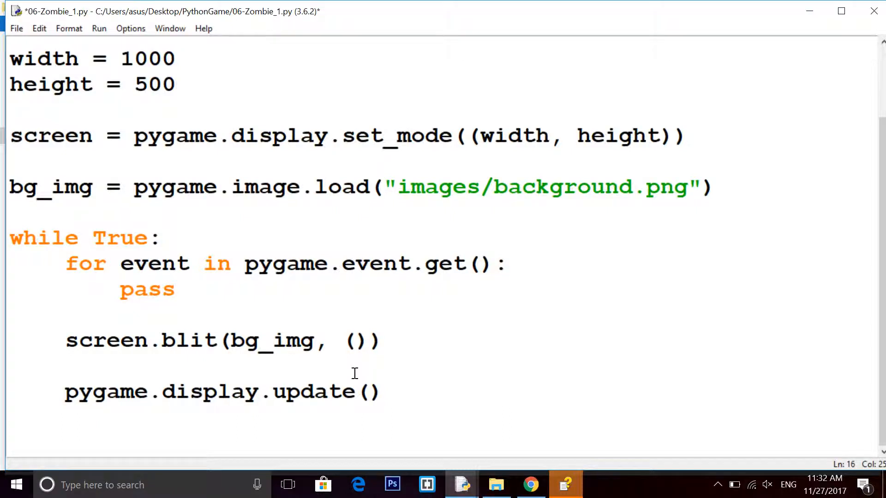
{"action": "type", "text": "0,0"}
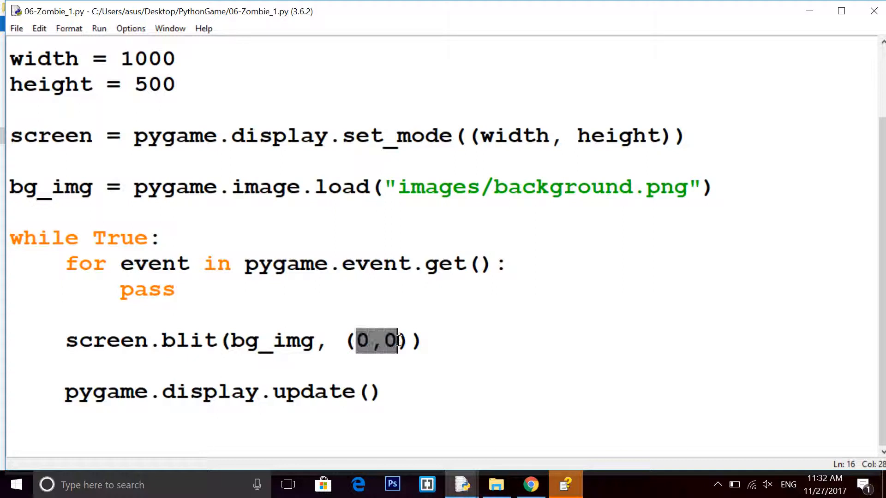
{"action": "left_click", "coordinate": [389, 340]}
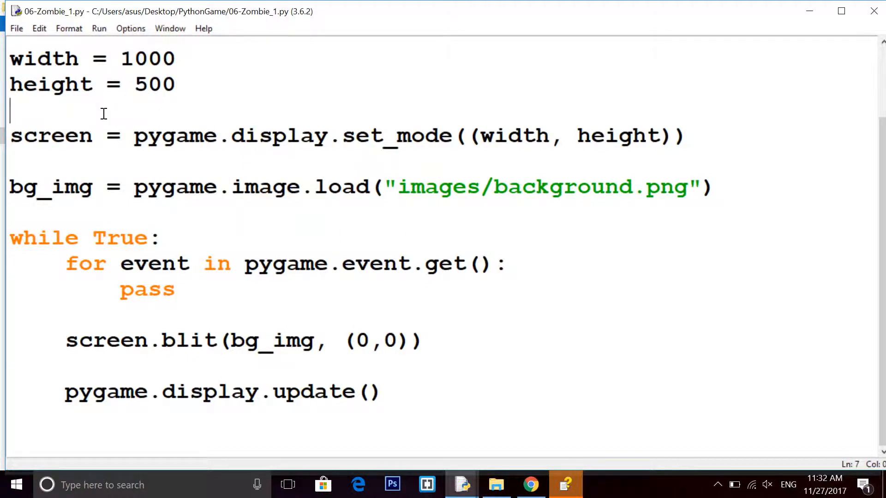
{"action": "key", "text": "F5"}
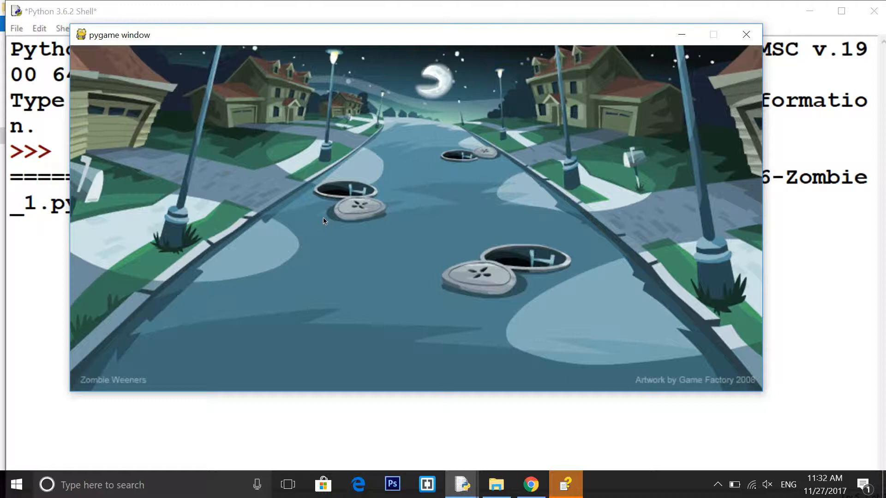
Close the pygame window after checking the night-street background
{"action": "left_click", "coordinate": [746, 35]}
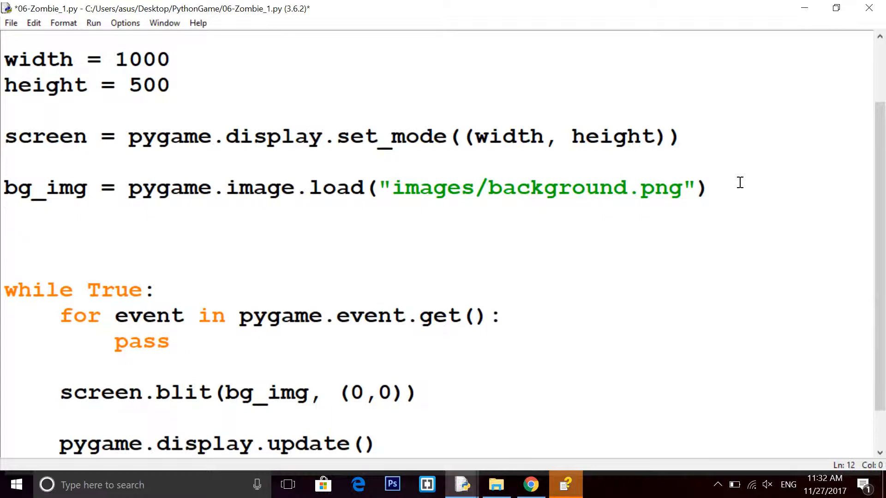
In File Explorer, inspect the 100×100 aim_pointer PNG, then switch back to IDLE
{"action": "left_click", "coordinate": [496, 485]}
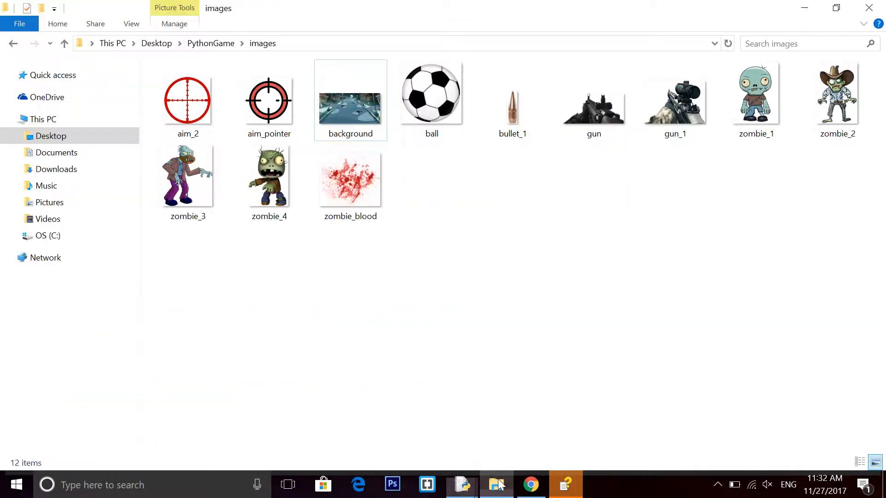
{"action": "mouse_move", "coordinate": [269, 100]}
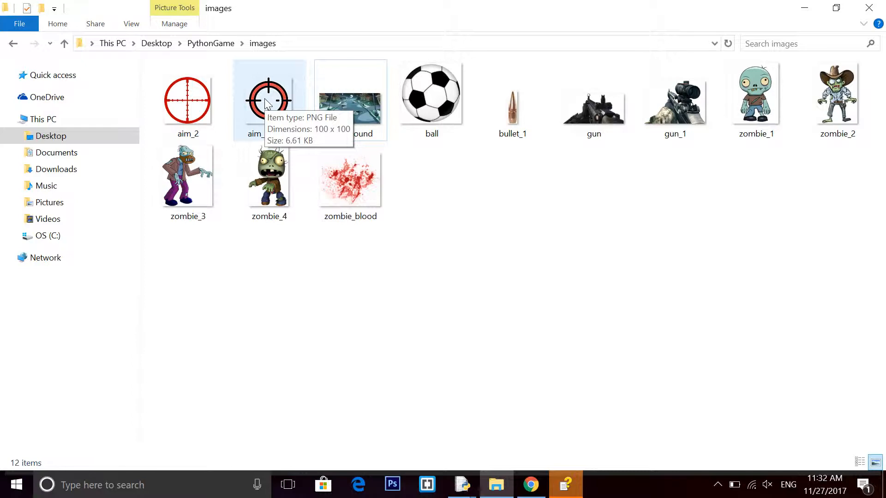
{"action": "left_click", "coordinate": [269, 100]}
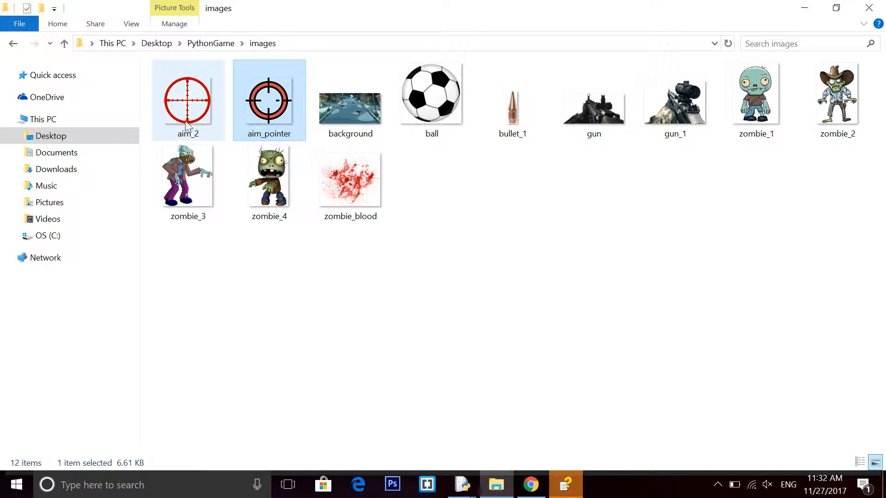
{"action": "left_click", "coordinate": [469, 305]}
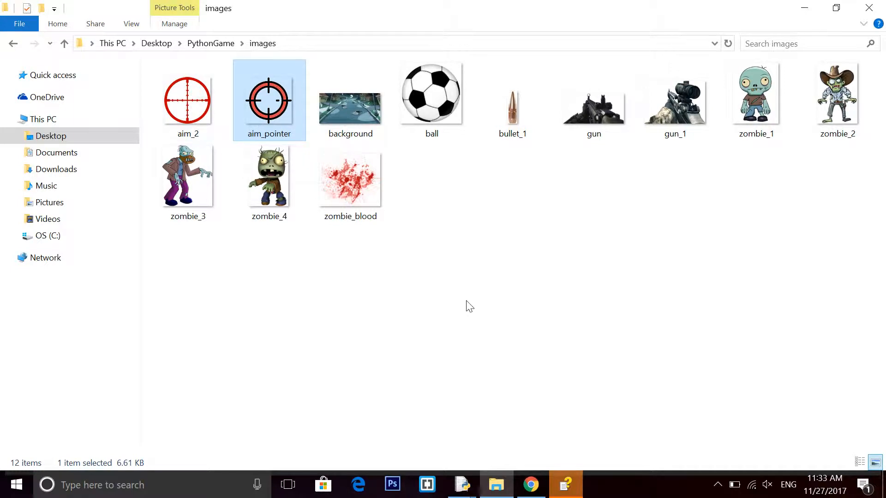
{"action": "mouse_move", "coordinate": [462, 483]}
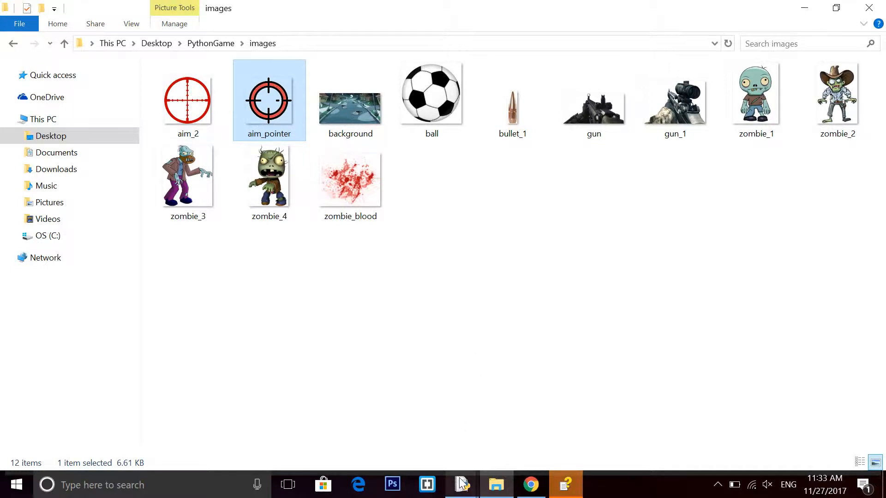
{"action": "left_click", "coordinate": [462, 484]}
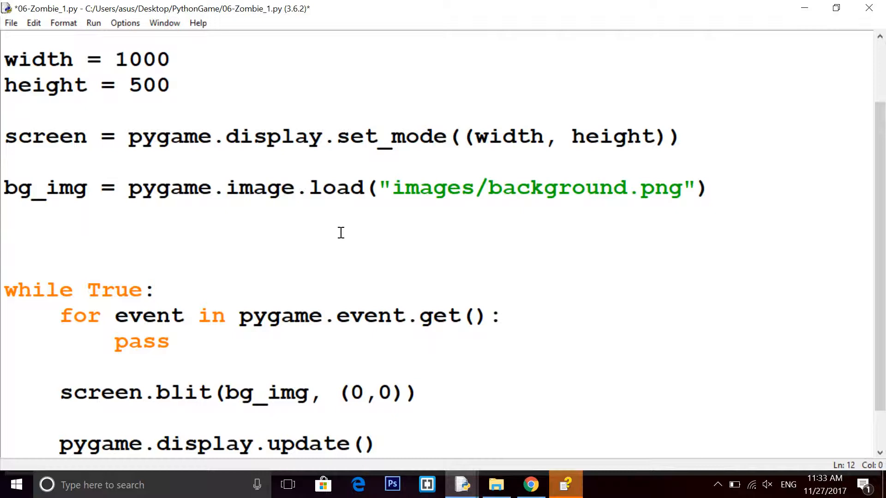
Type aim_pointer = pygame.image.load("images/aim_pointer.png") below the bg_img line
{"action": "type", "text": "aim_p"}
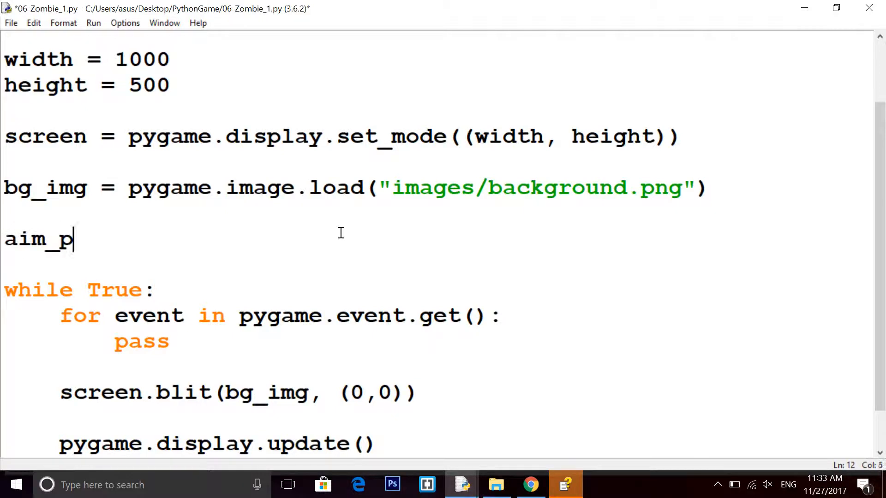
{"action": "type", "text": "ointer ="}
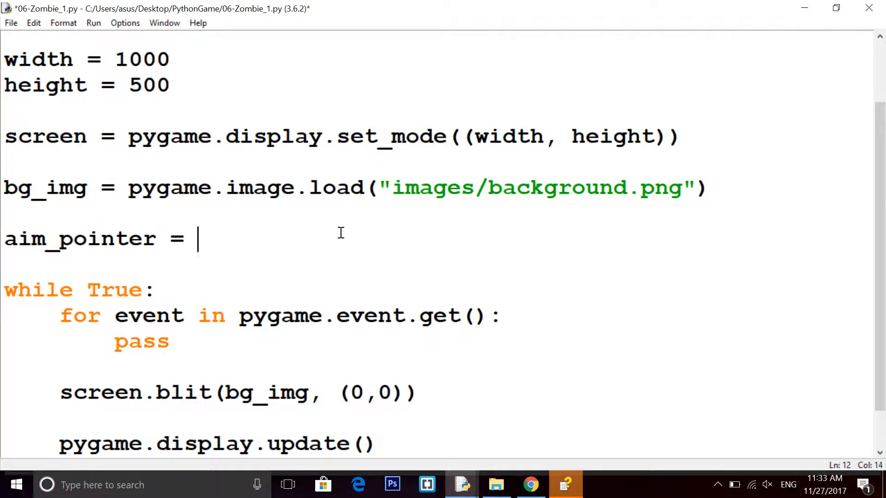
{"action": "type", "text": "pygame"}
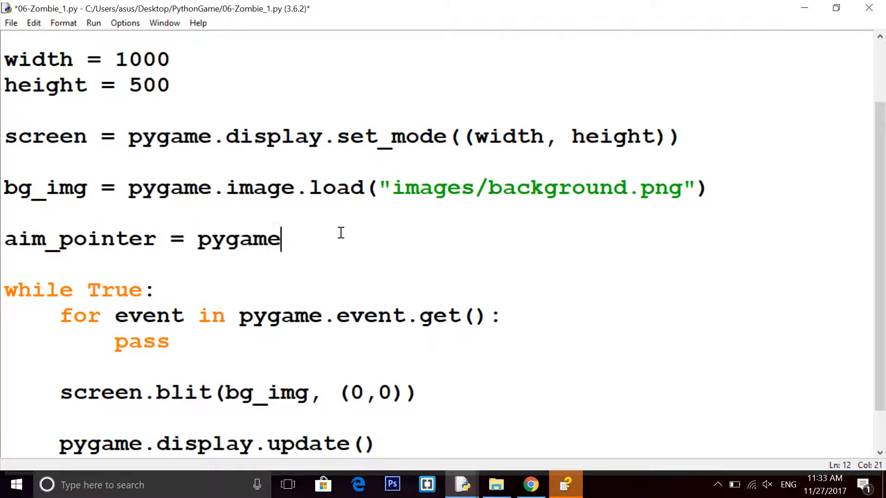
{"action": "type", "text": ".image.load"}
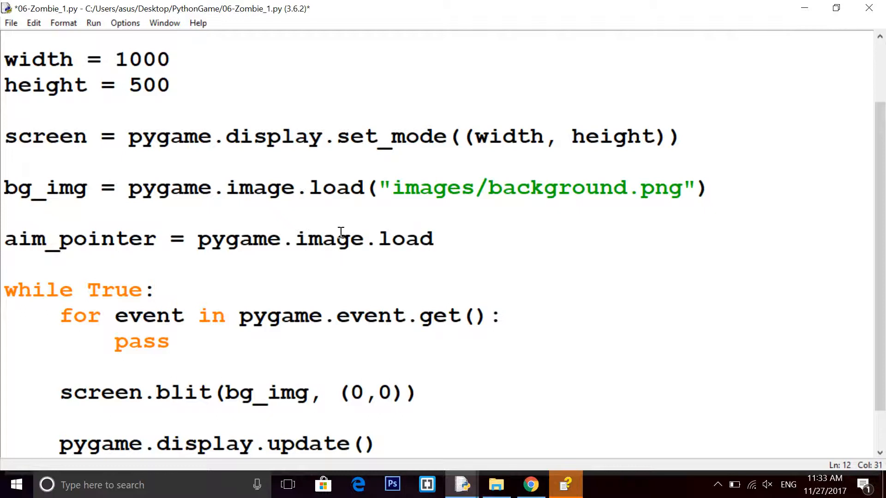
{"action": "type", "text": "(\"ima\")"}
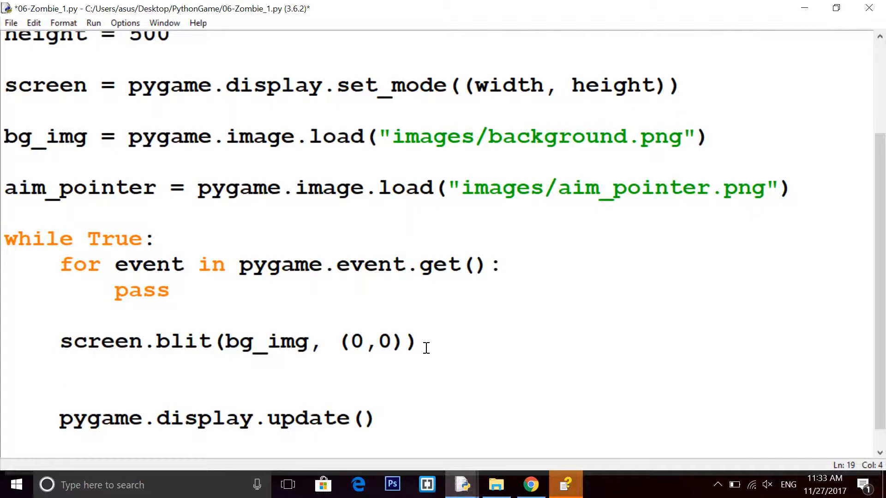
Add screen.blit(aim_pointer, ()) below the background blit, cursor placed in the empty position
{"action": "type", "text": "screen,"}
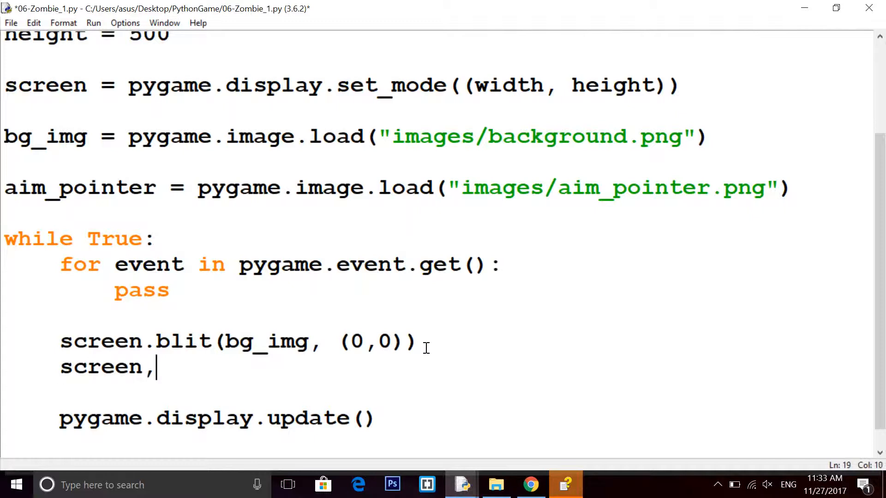
{"action": "type", "text": ".blit"}
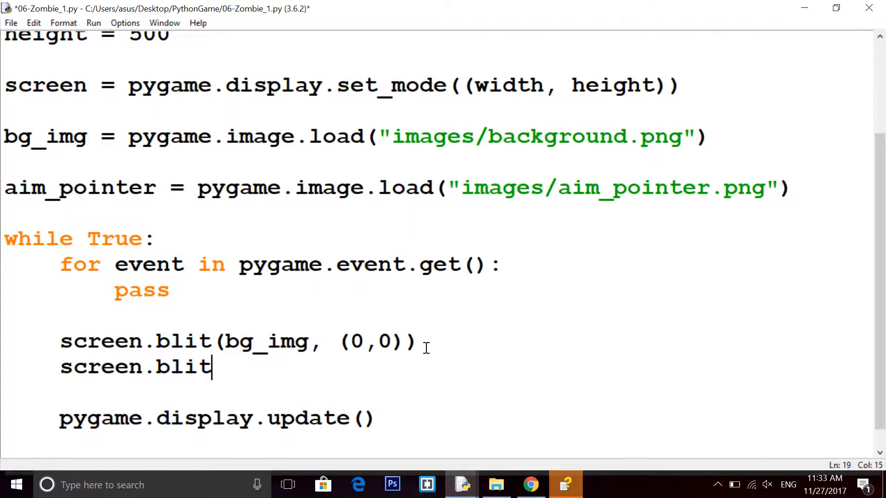
{"action": "type", "text": "("}
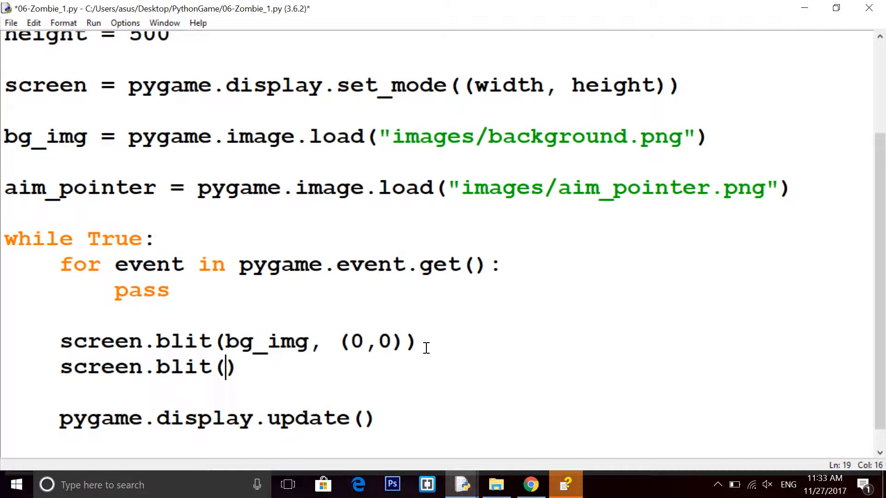
{"action": "type", "text": "aim_po"}
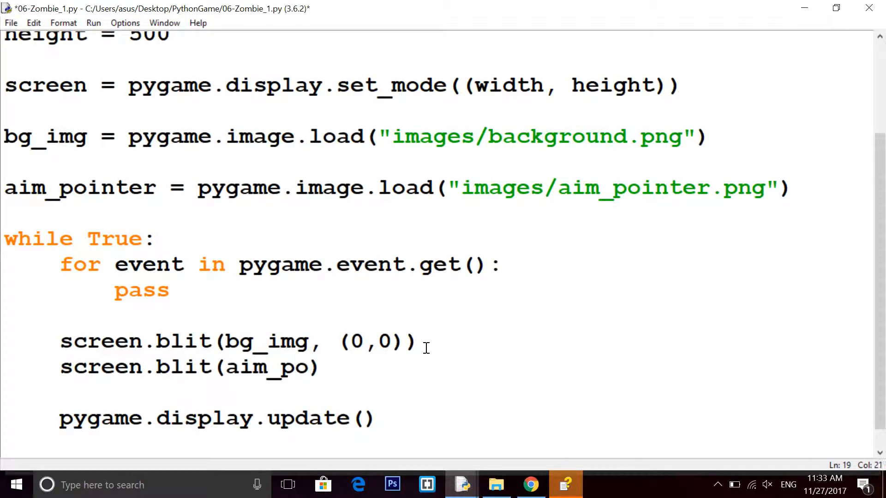
{"action": "type", "text": "in"}
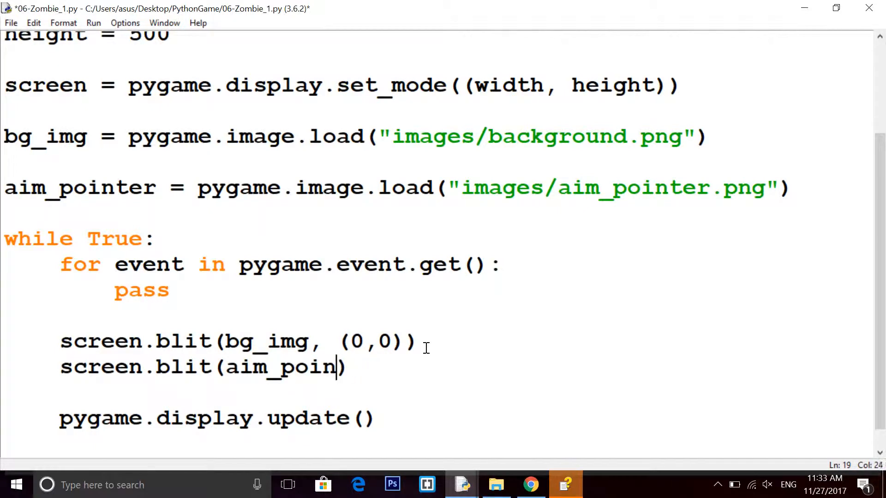
{"action": "type", "text": "ter, ("}
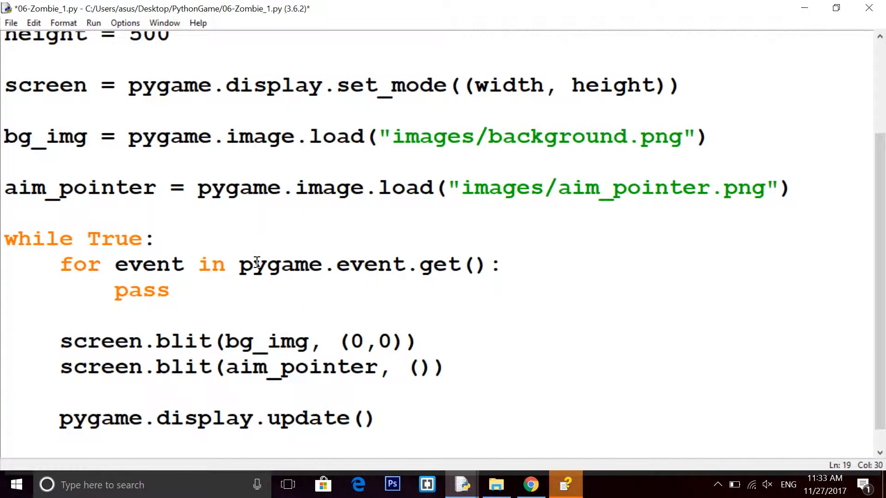
{"action": "left_click", "coordinate": [417, 367]}
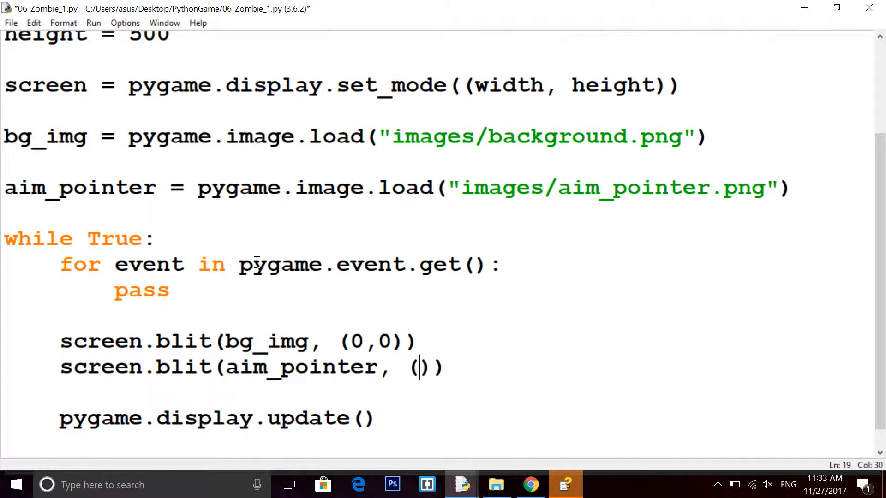
{"action": "mouse_move", "coordinate": [224, 246]}
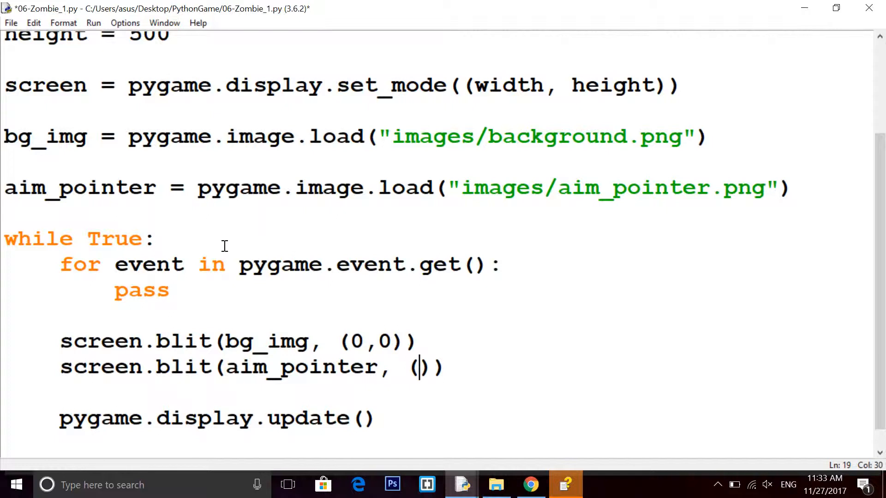
{"action": "mouse_move", "coordinate": [390, 187]}
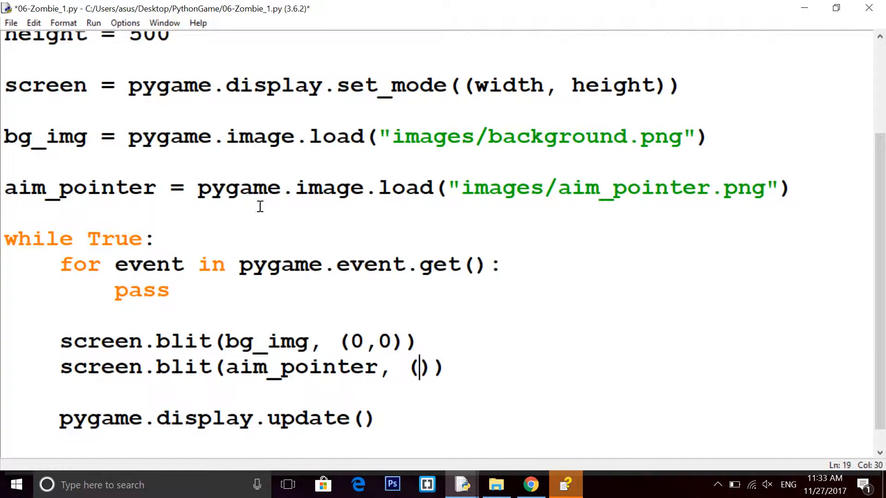
{"action": "mouse_move", "coordinate": [352, 222]}
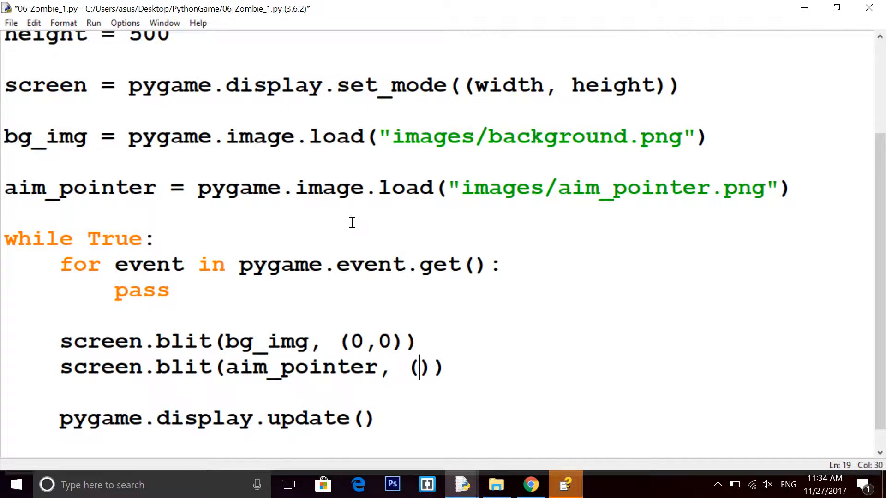
{"action": "mouse_move", "coordinate": [343, 258]}
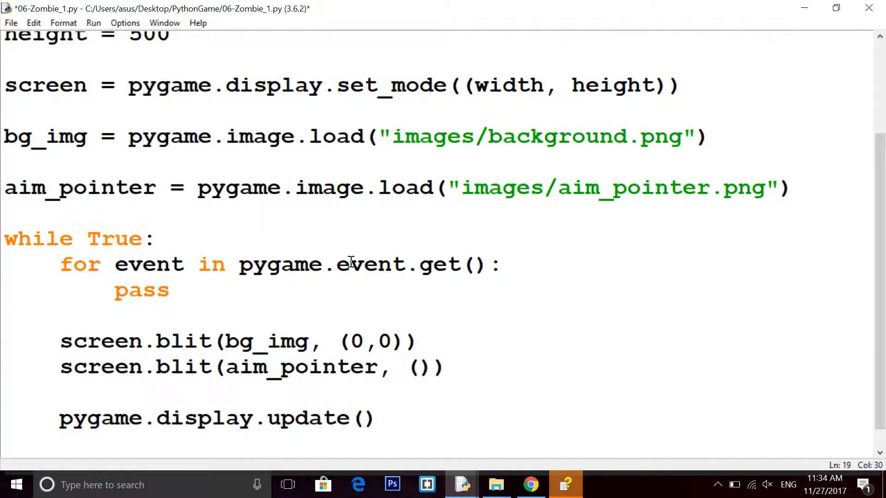
Add pos = pygame.mouse.get_pos() and print(pos) inside the game loop
{"action": "left_click", "coordinate": [186, 290]}
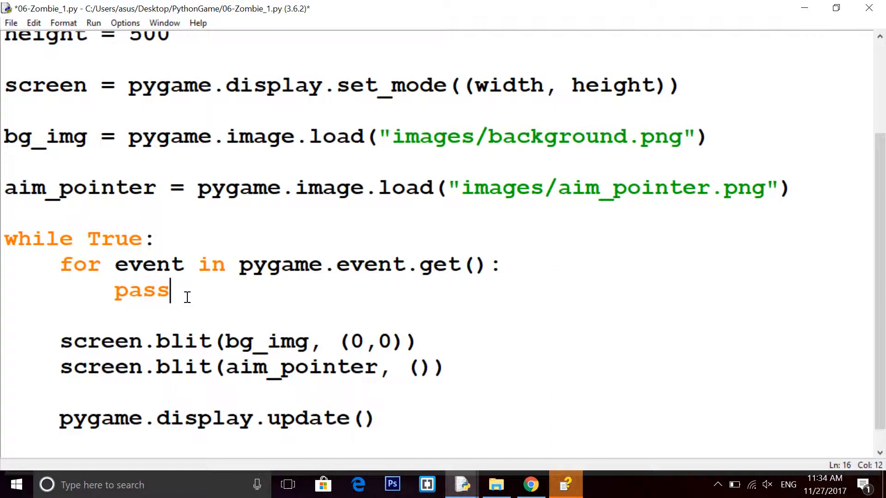
{"action": "key", "text": "enter"}
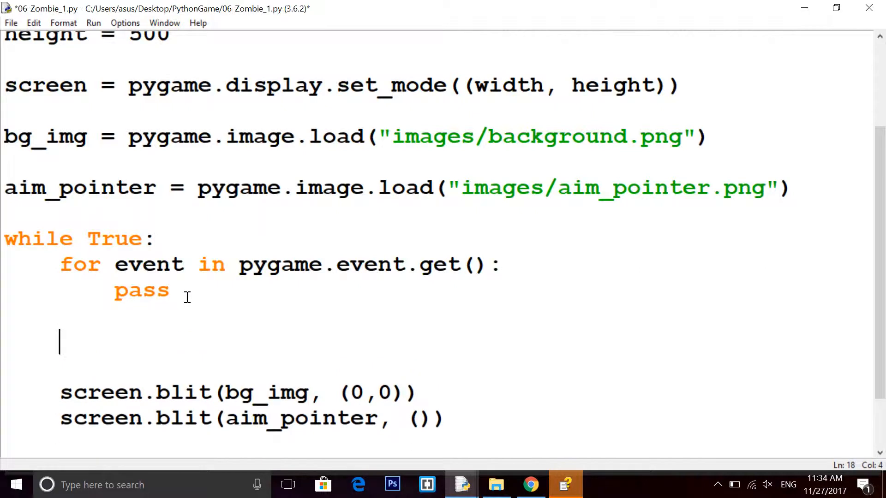
{"action": "type", "text": "pygame."}
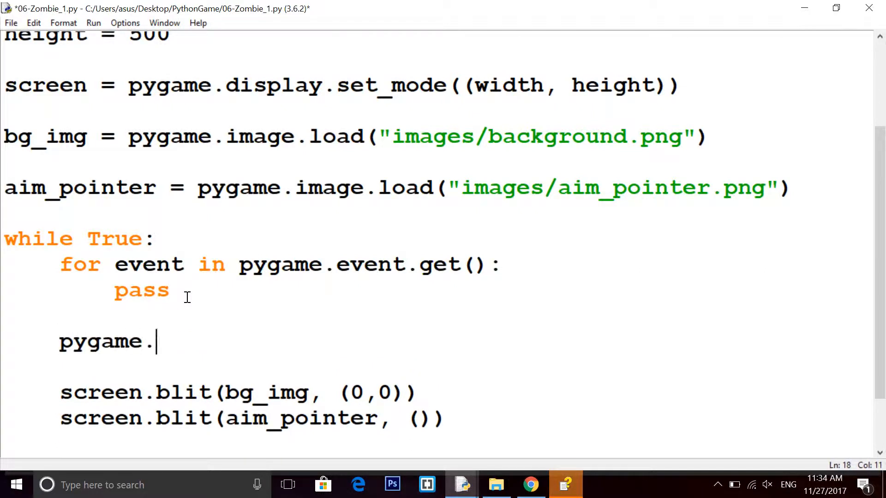
{"action": "type", "text": "mo"}
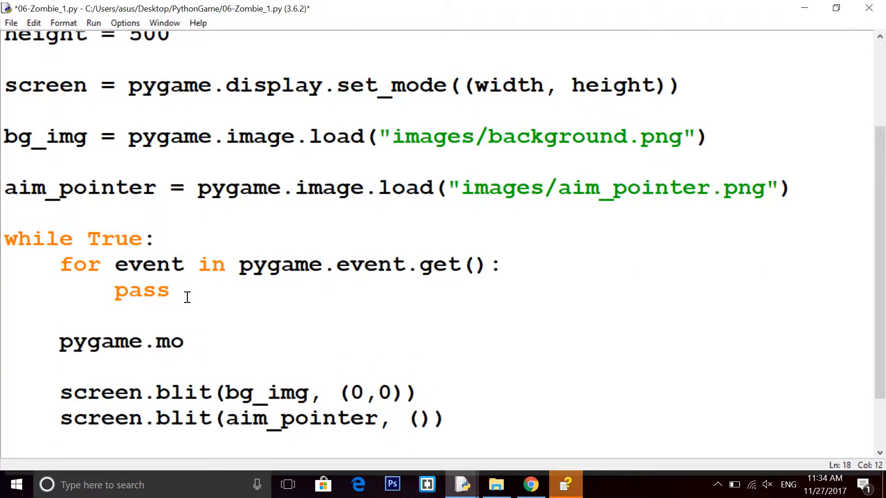
{"action": "type", "text": "use.get_"}
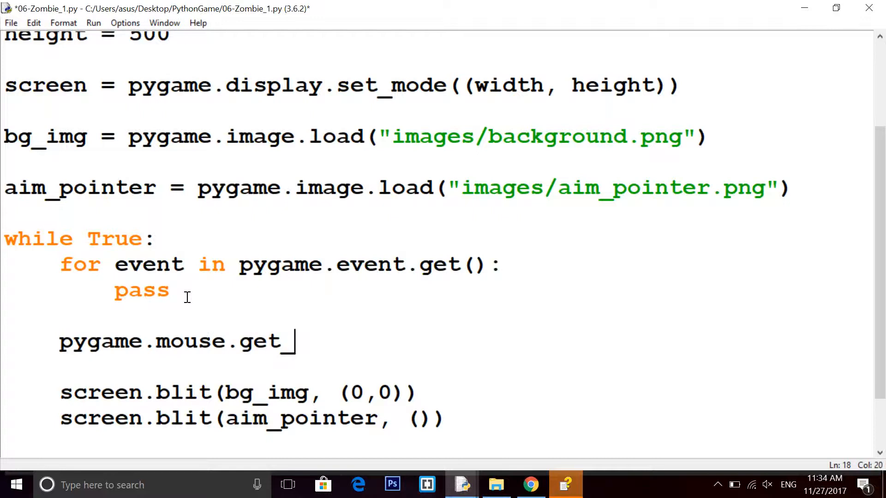
{"action": "type", "text": "pos()"}
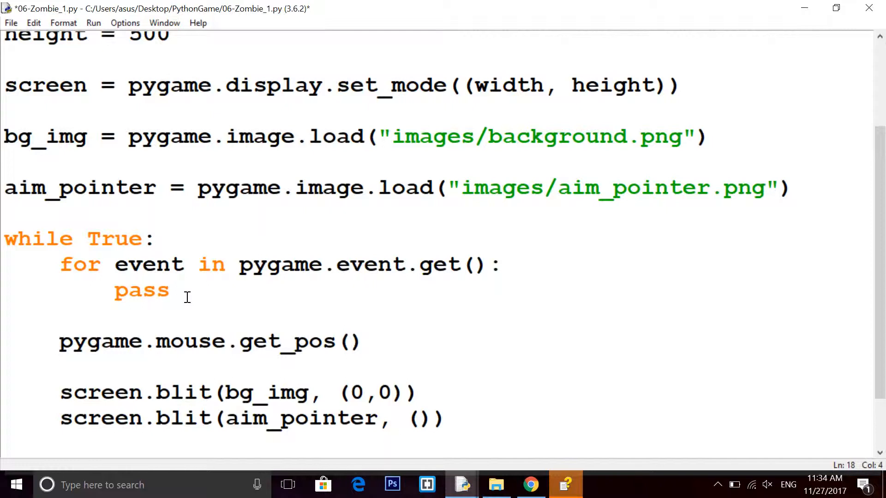
{"action": "type", "text": "pos ="}
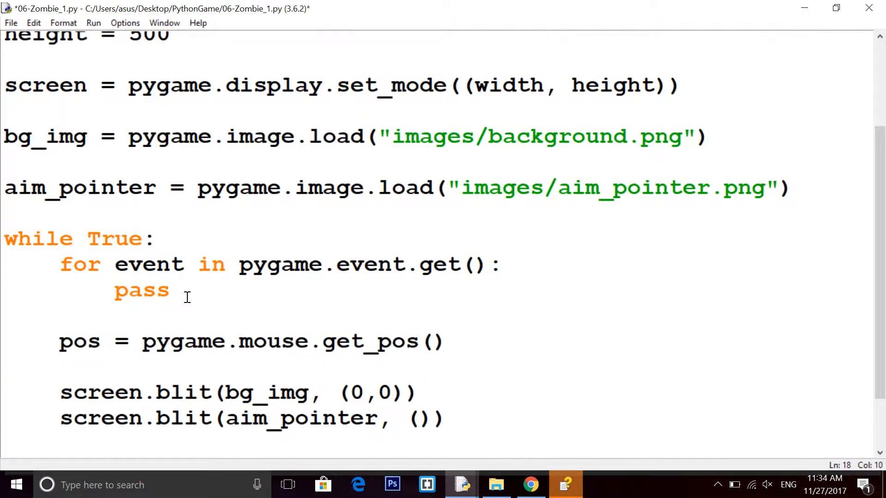
{"action": "type", "text": "print()"}
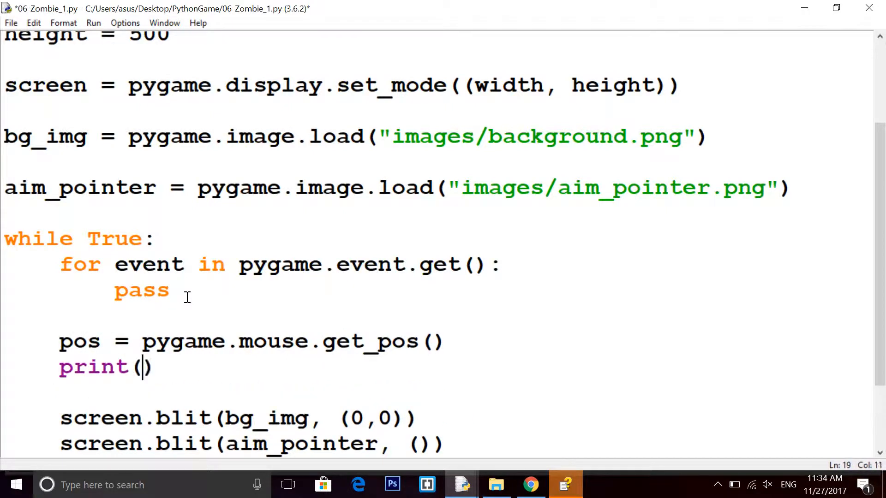
{"action": "type", "text": "pos"}
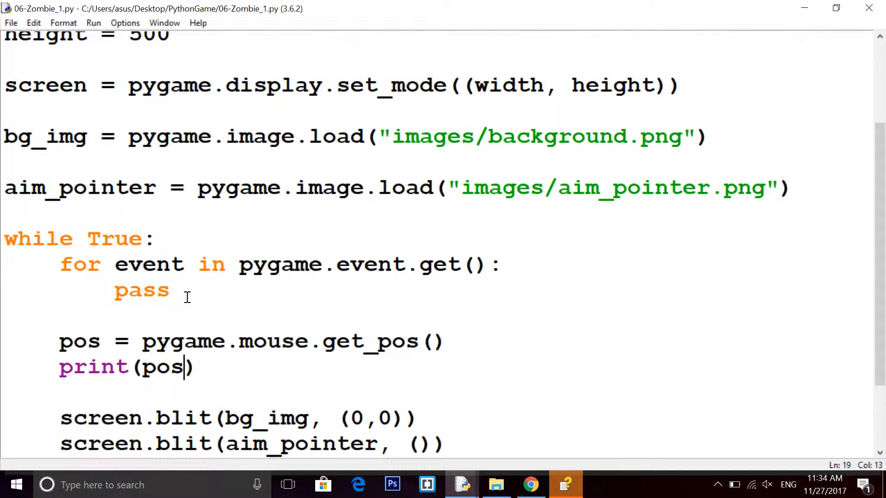
Change the aim_pointer blit position to (0,0)
{"action": "scroll", "scroll_direction": "down", "scroll_amount": 3}
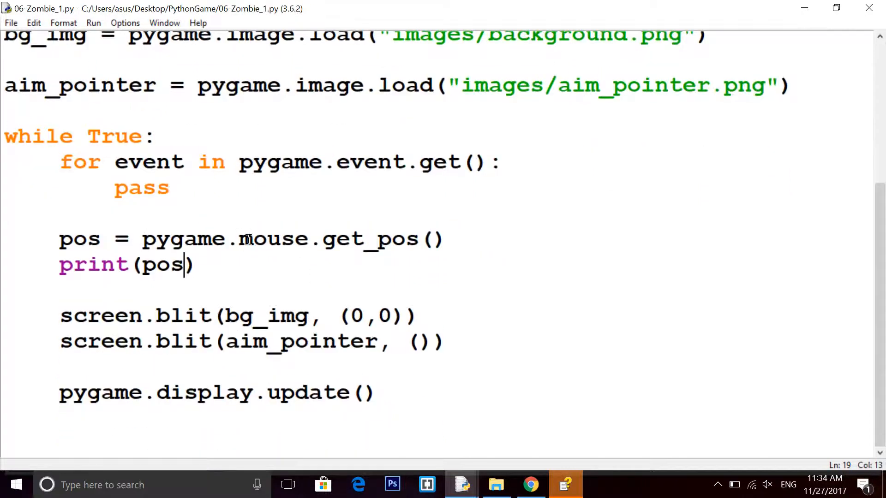
{"action": "double_click", "coordinate": [367, 239]}
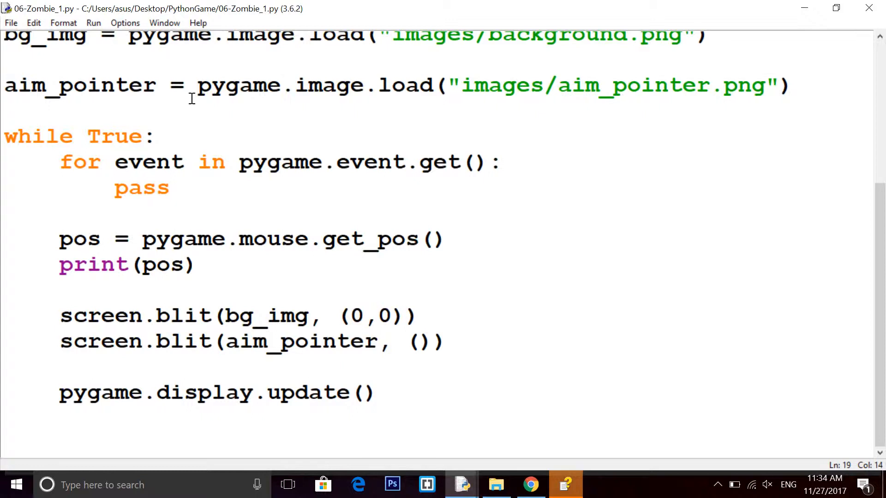
{"action": "key", "text": "F5"}
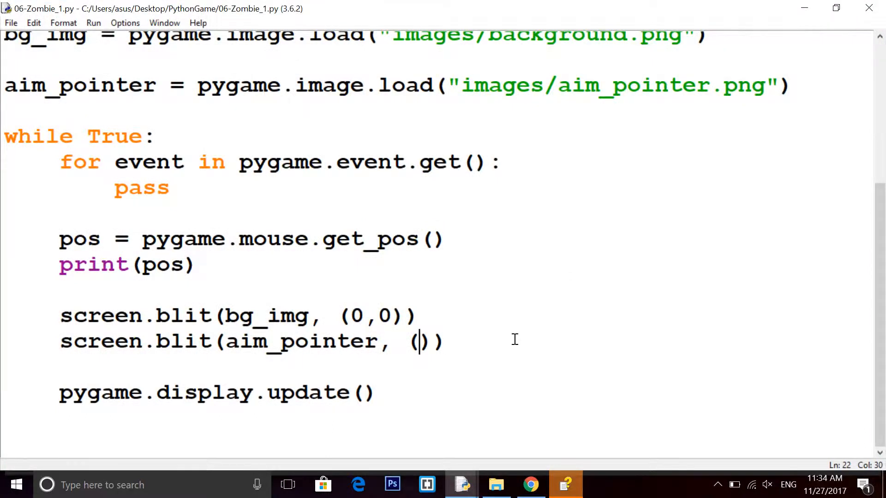
{"action": "type", "text": "0,0"}
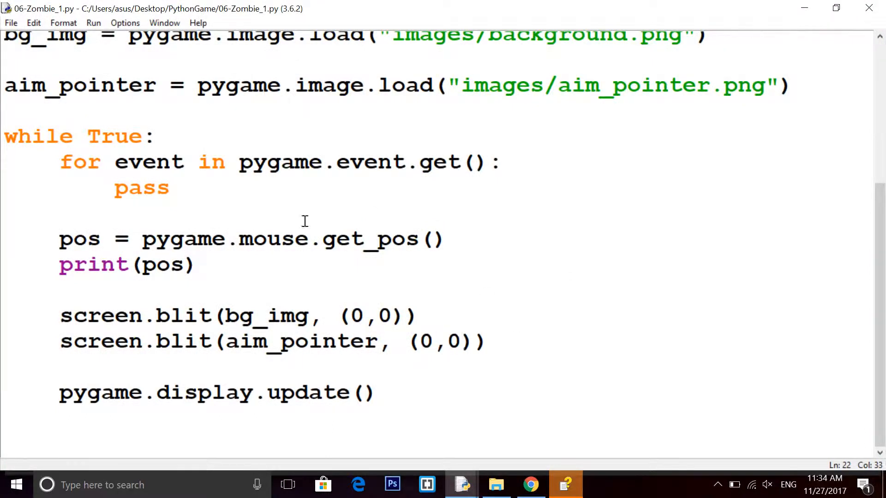
{"action": "left_click", "coordinate": [195, 265]}
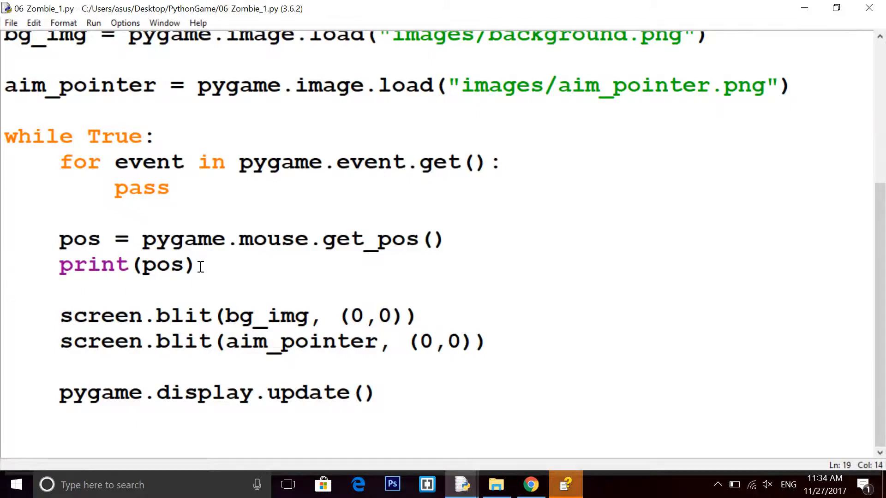
{"action": "left_click", "coordinate": [93, 22]}
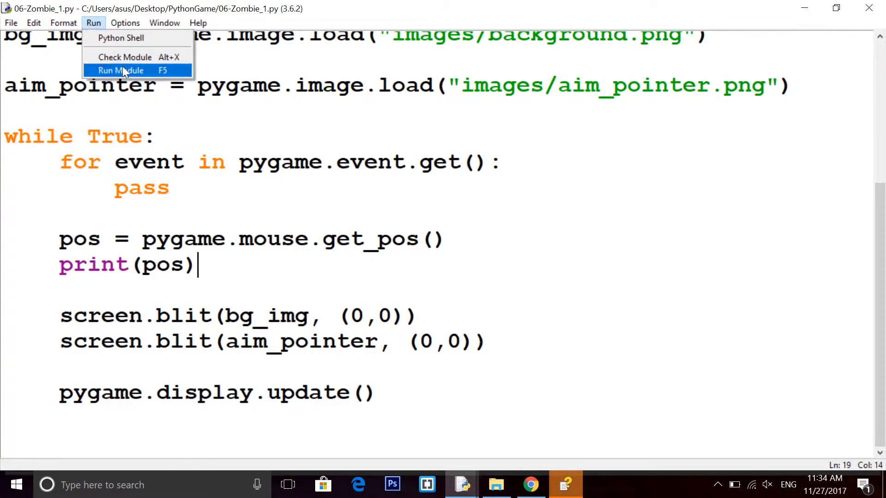
Run the module to watch mouse coordinates print, then close the shell and confirm killing the program
{"action": "left_click", "coordinate": [120, 71]}
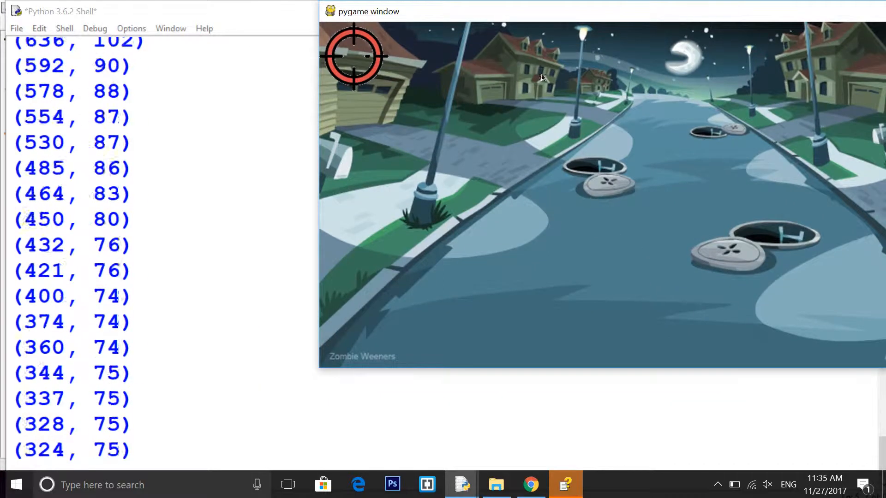
{"action": "mouse_move", "coordinate": [752, 131]}
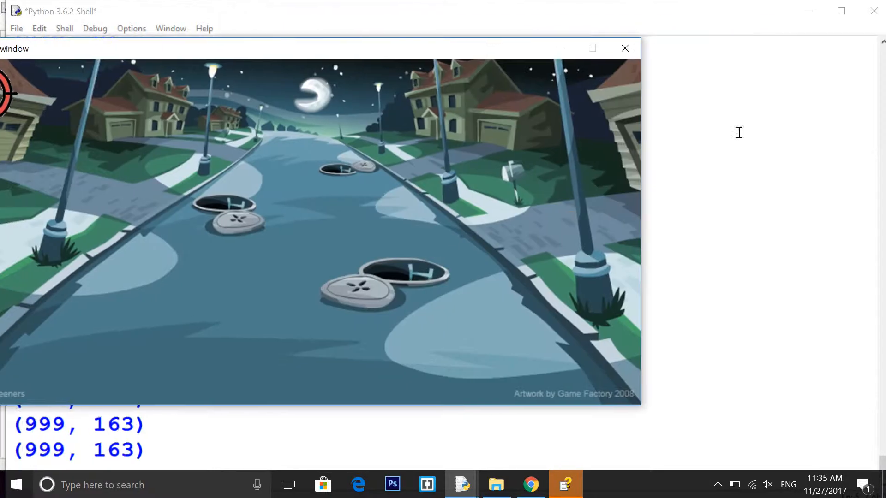
{"action": "left_click", "coordinate": [624, 48]}
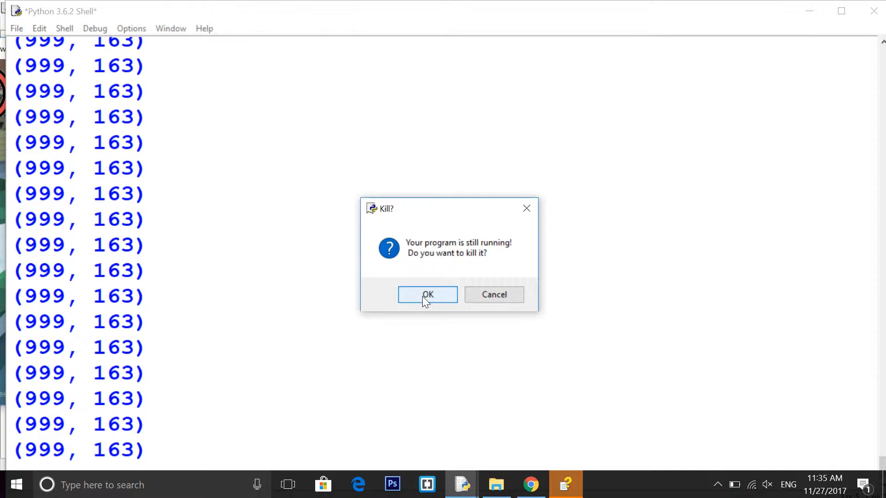
{"action": "left_click", "coordinate": [427, 295]}
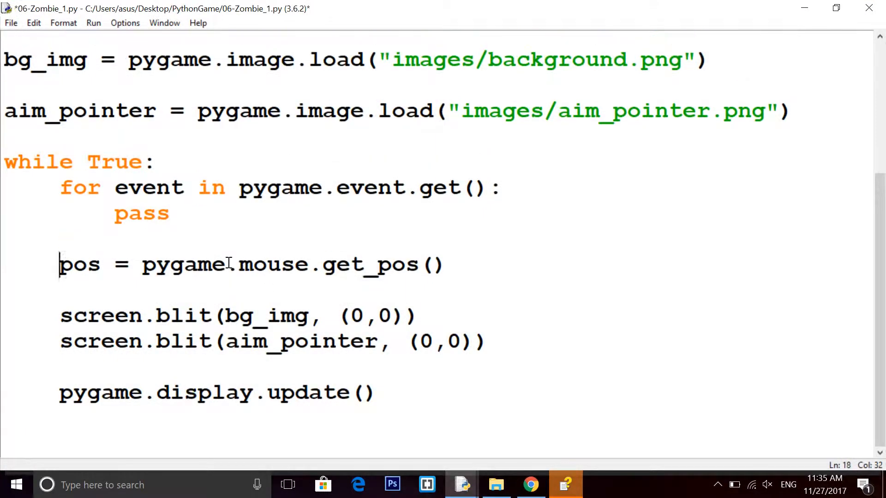
Change the mouse line to posX, posY = pygame.mouse.get_pos() and remove print(pos)
{"action": "type", "text": "X"}
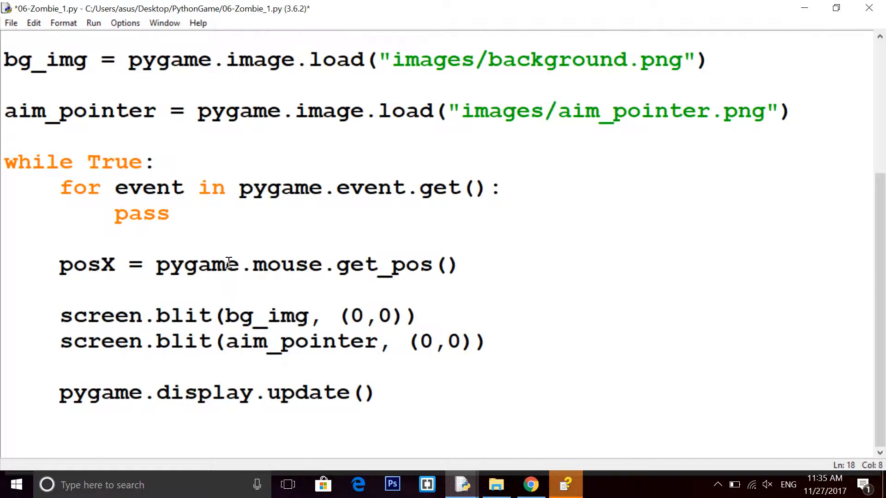
{"action": "type", "text": ", posY"}
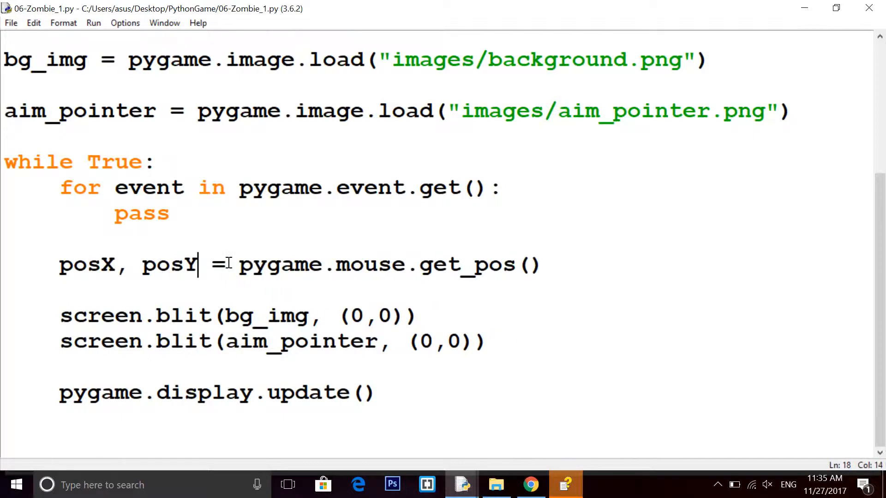
{"action": "left_click_drag", "start_coordinate": [238, 264], "coordinate": [544, 264]}
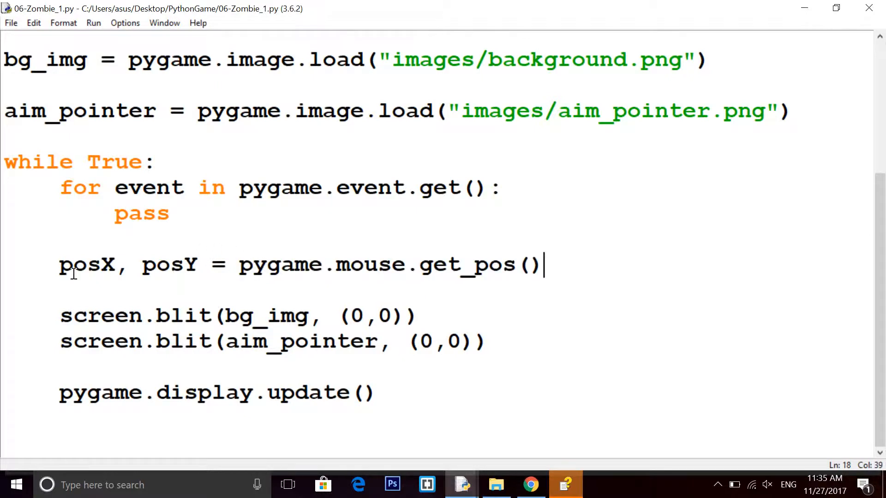
Draw aim_pointer at (posX, posY) instead of the fixed coordinates
{"action": "double_click", "coordinate": [79, 263]}
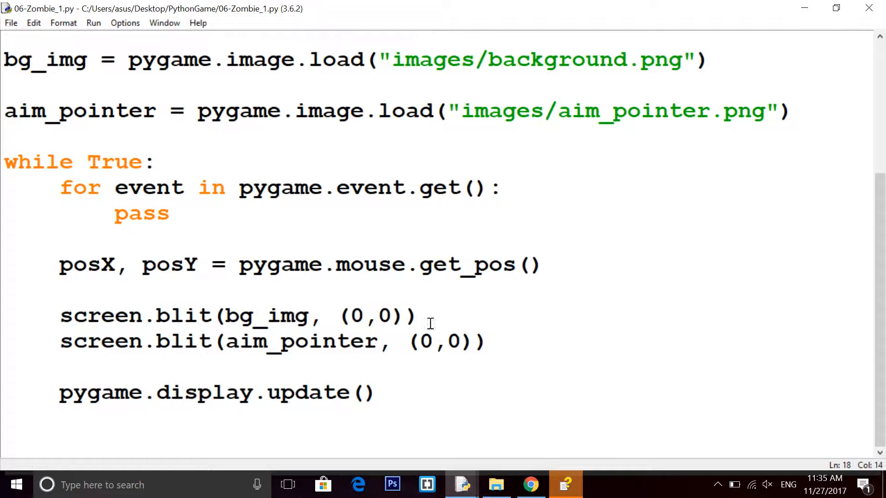
{"action": "type", "text": "posX"}
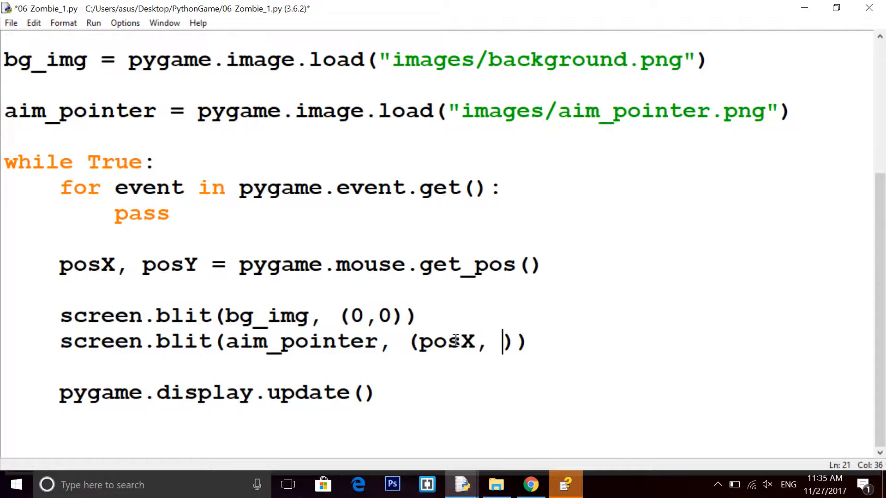
{"action": "type", "text": "pos"}
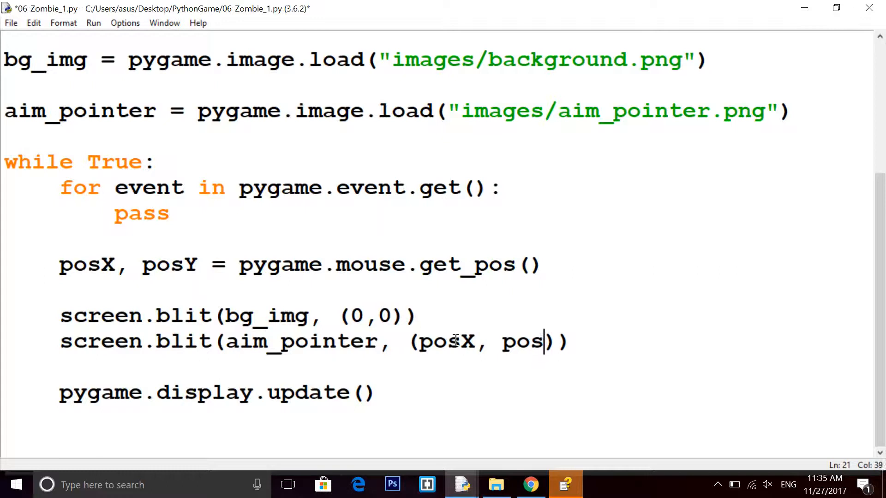
{"action": "type", "text": "Y"}
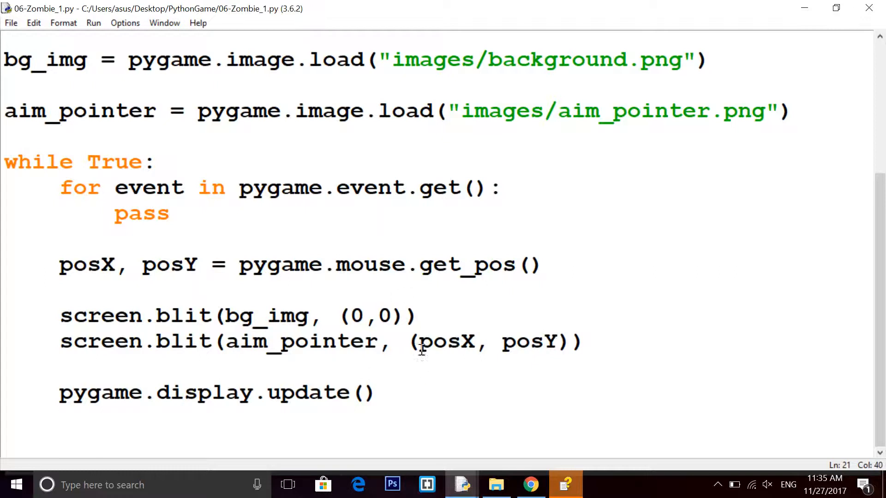
{"action": "left_click_drag", "start_coordinate": [418, 341], "coordinate": [556, 342]}
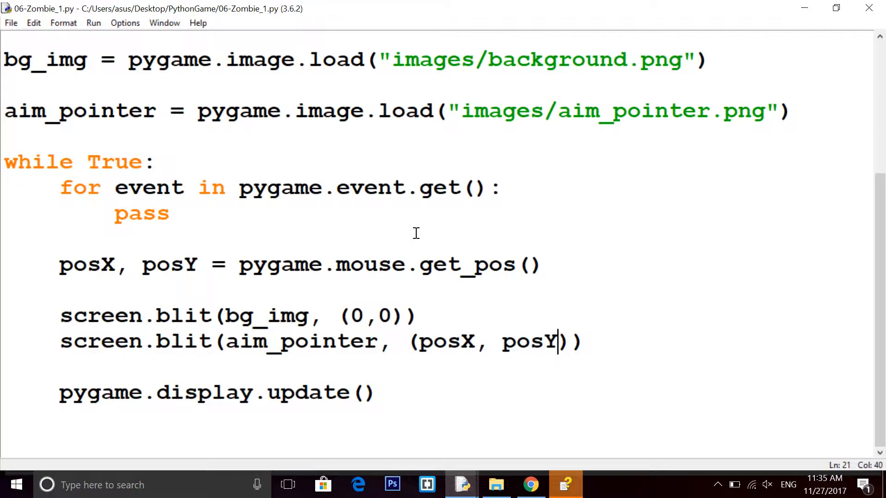
{"action": "left_click", "coordinate": [93, 23]}
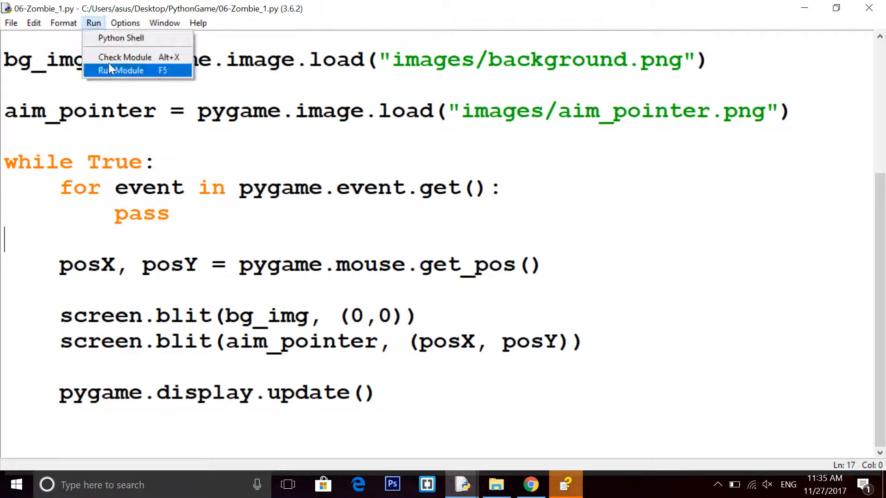
Run the updated game script to test the crosshair following the mouse
{"action": "left_click", "coordinate": [121, 70]}
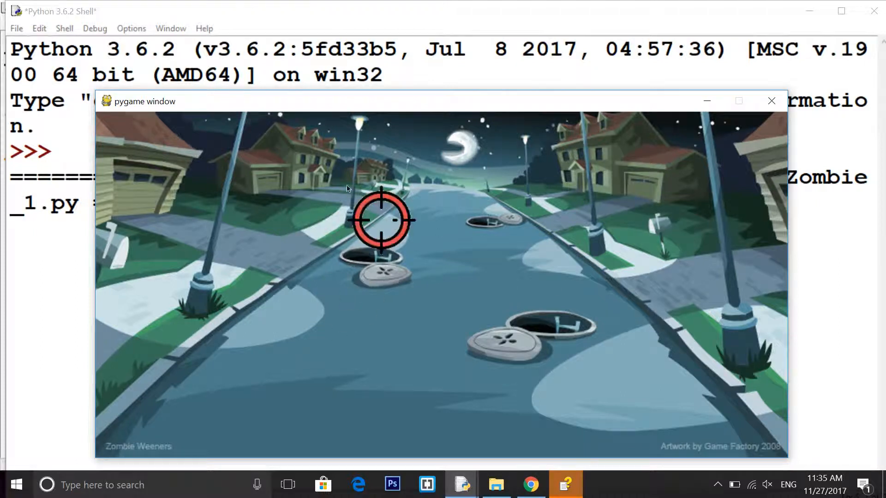
{"action": "mouse_move", "coordinate": [260, 226]}
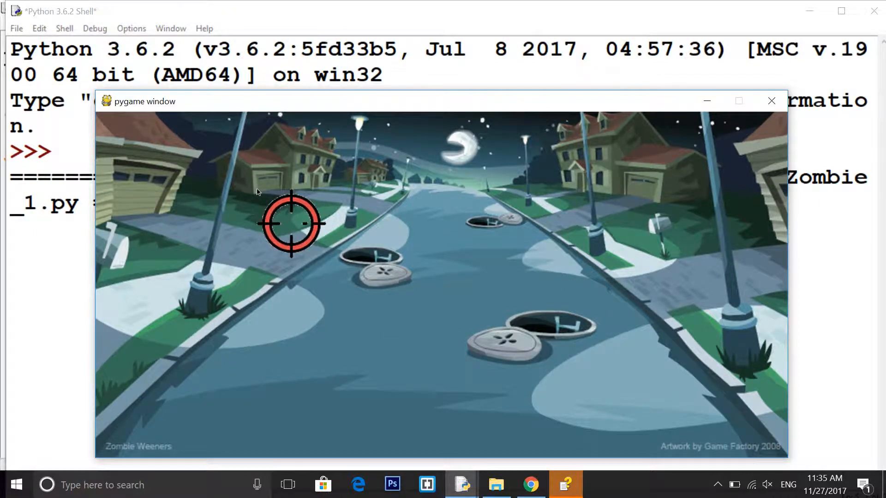
{"action": "mouse_move", "coordinate": [284, 231]}
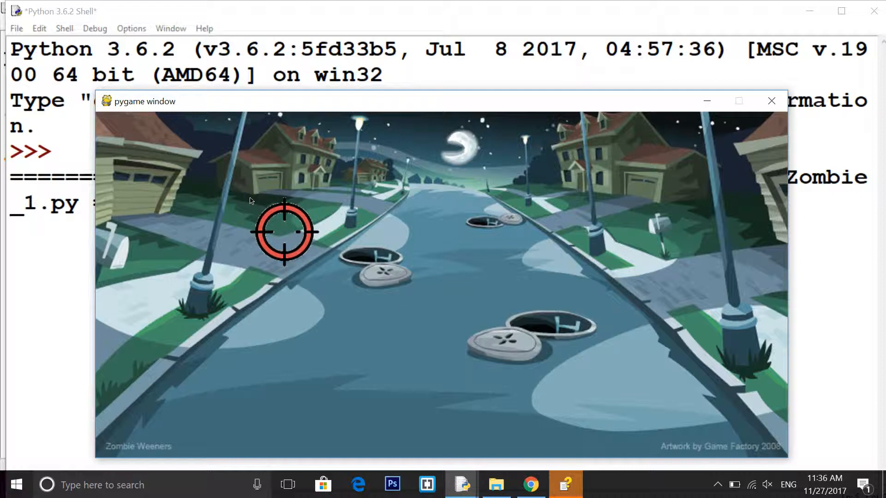
{"action": "mouse_move", "coordinate": [308, 205]}
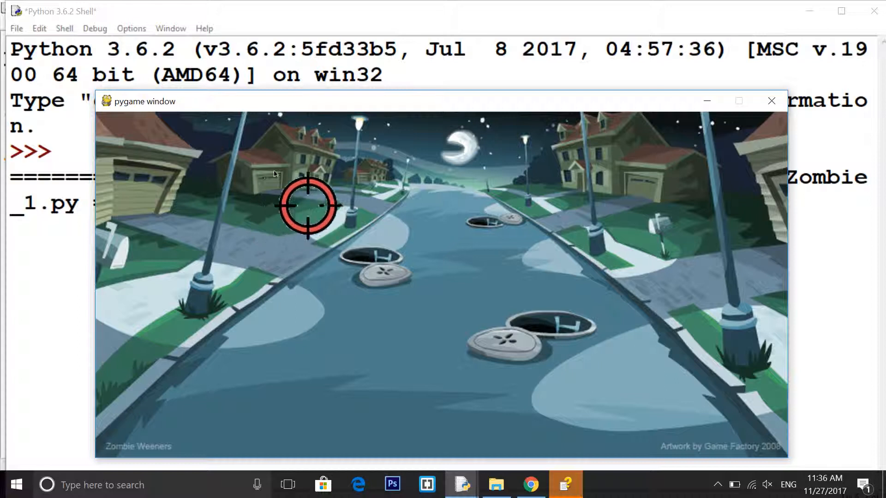
{"action": "mouse_move", "coordinate": [378, 191]}
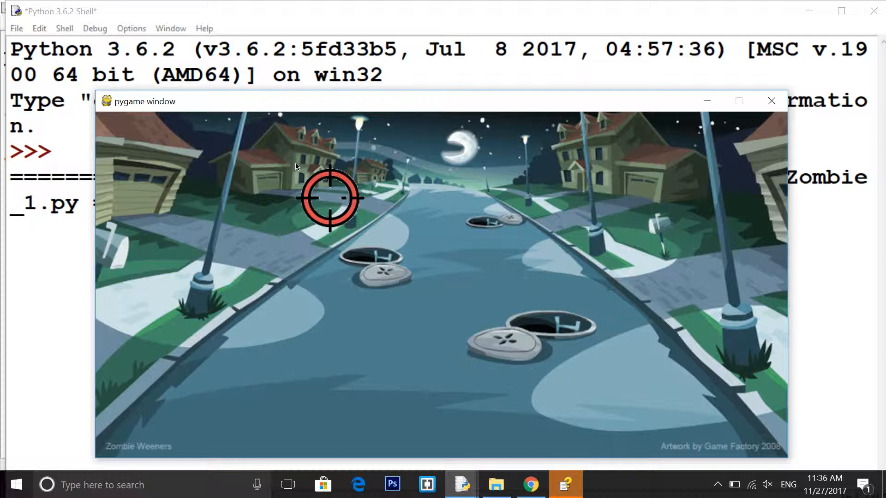
{"action": "mouse_move", "coordinate": [333, 201]}
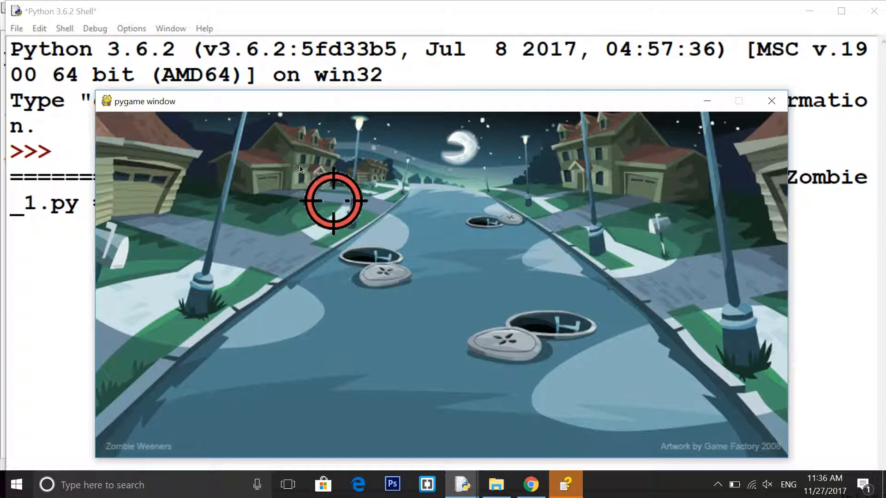
{"action": "mouse_move", "coordinate": [349, 231]}
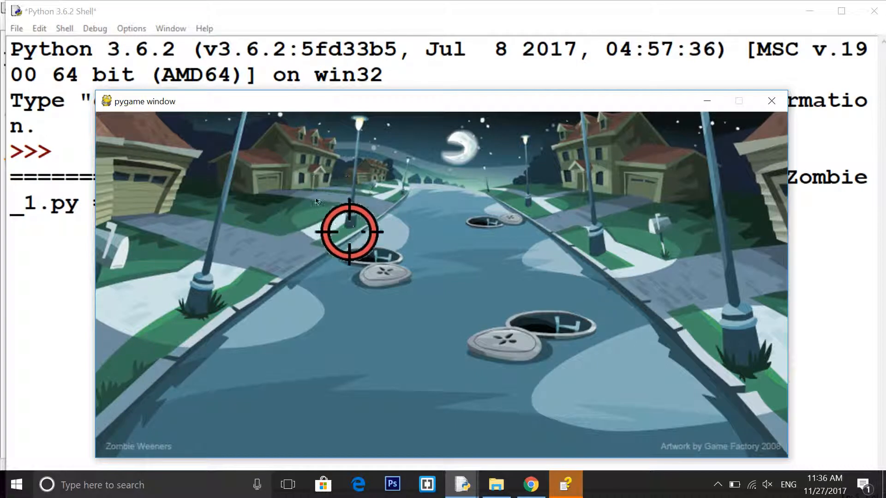
{"action": "mouse_move", "coordinate": [782, 147]}
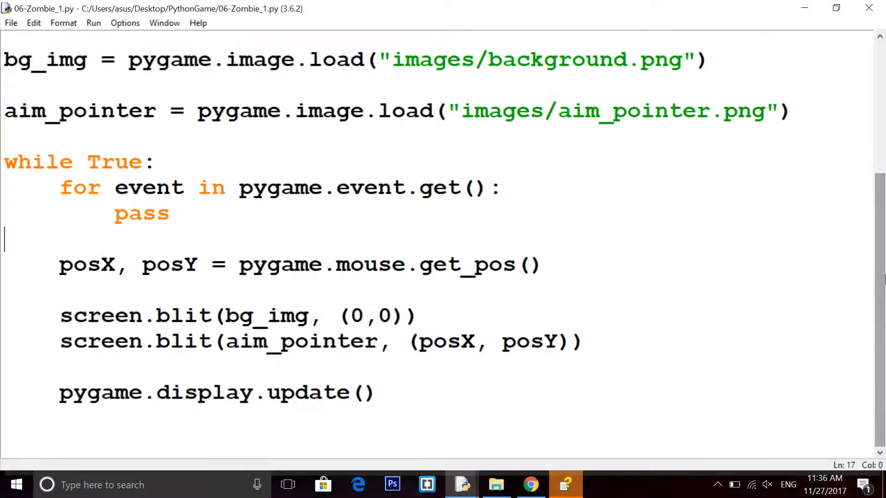
{"action": "mouse_move", "coordinate": [543, 338]}
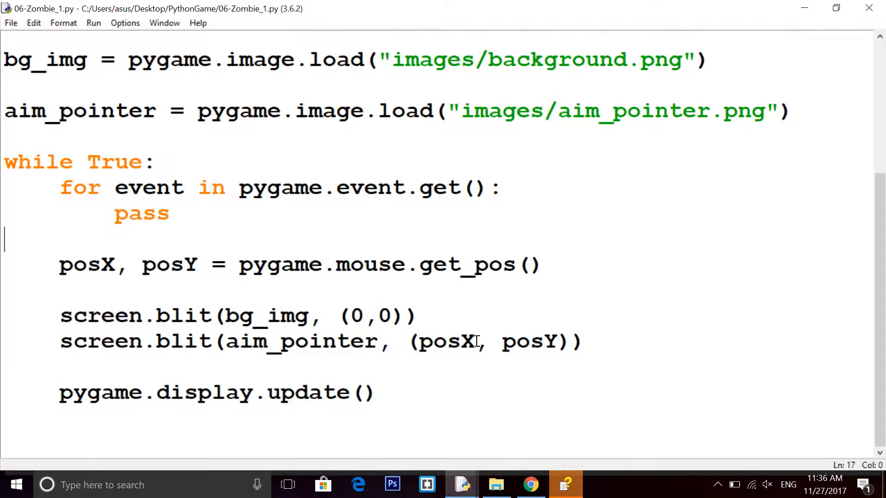
{"action": "mouse_move", "coordinate": [463, 340]}
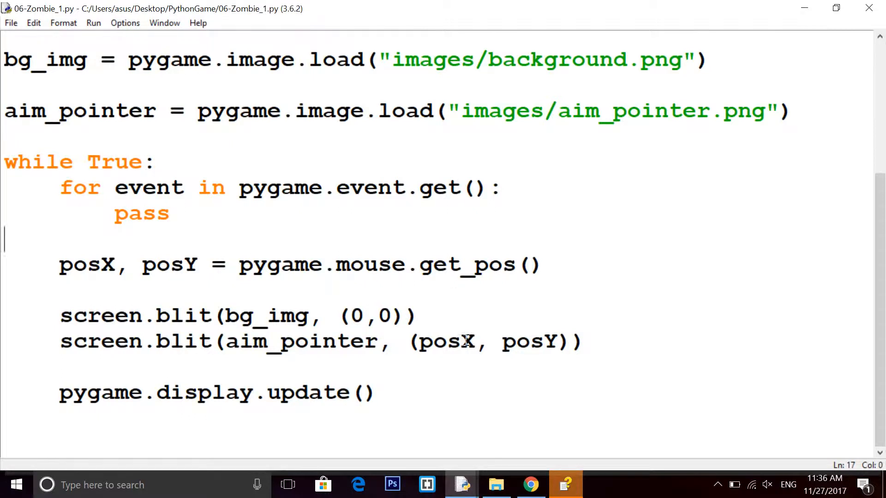
{"action": "left_click", "coordinate": [496, 485]}
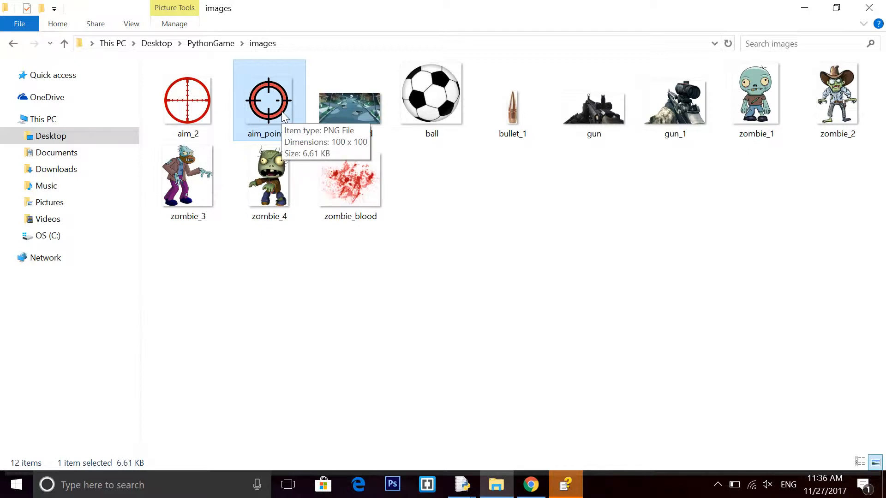
{"action": "mouse_move", "coordinate": [424, 336]}
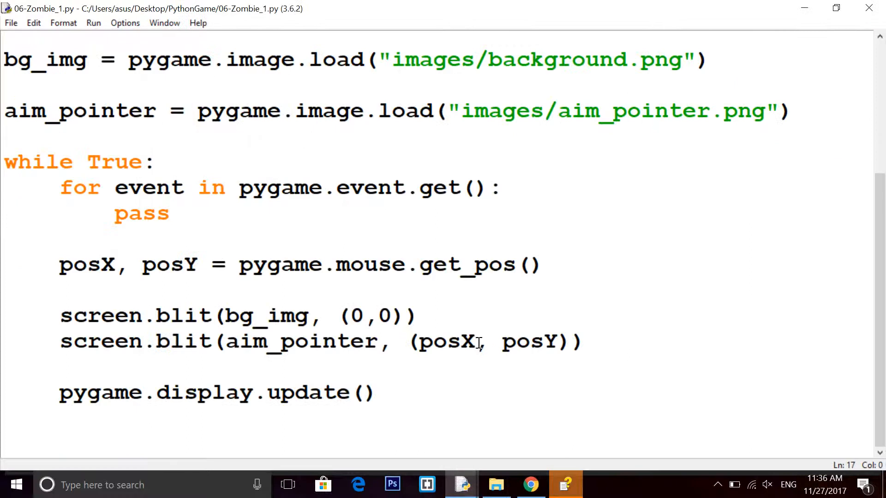
Change the aim_pointer blit to (posX - 50, posY - 50)
{"action": "type", "text": "- 5"}
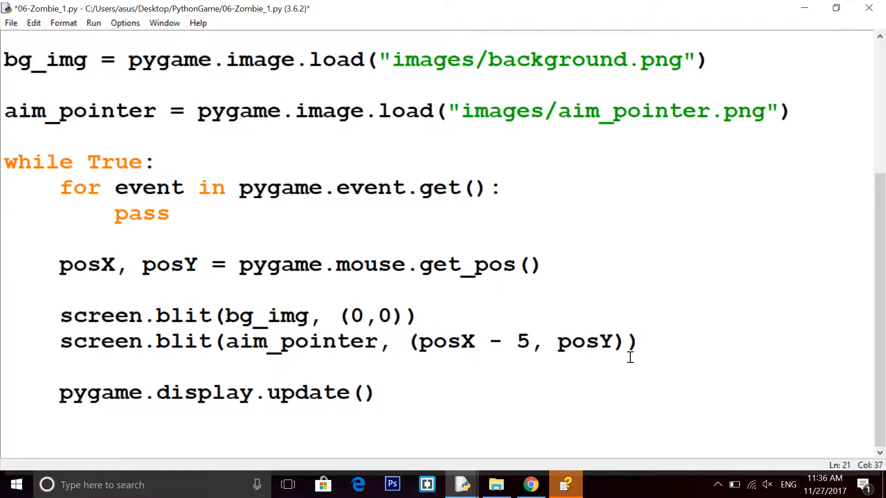
{"action": "type", "text": "0"}
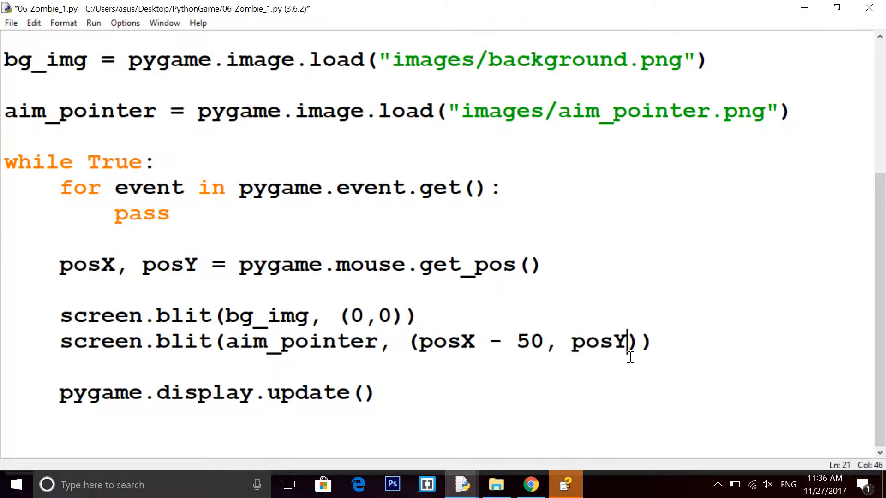
{"action": "type", "text": "- 50"}
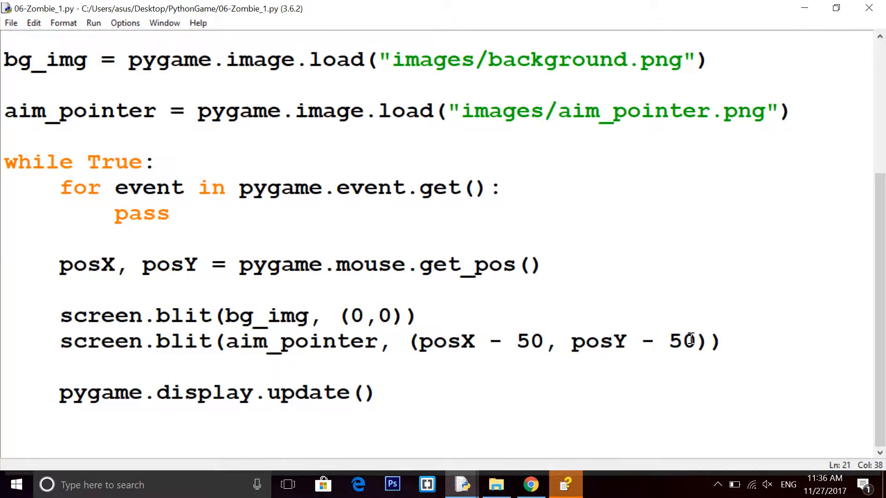
{"action": "left_click", "coordinate": [533, 340]}
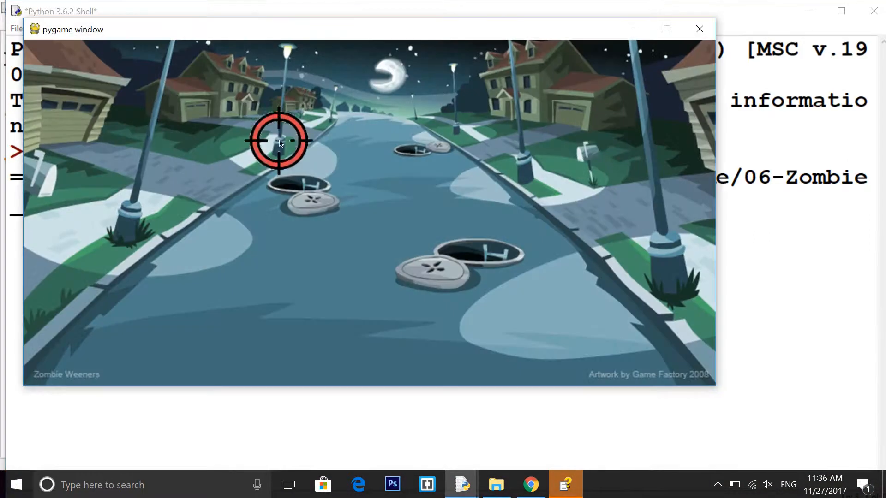
{"action": "mouse_move", "coordinate": [353, 183]}
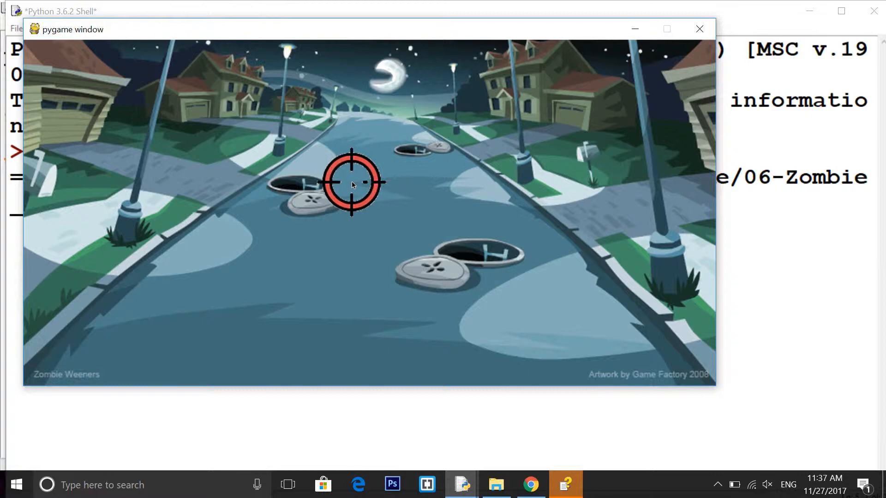
{"action": "mouse_move", "coordinate": [347, 201]}
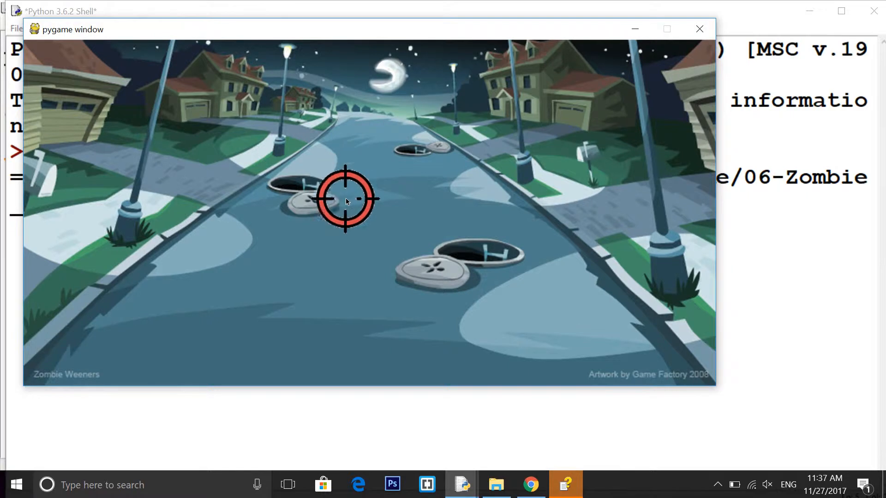
{"action": "mouse_move", "coordinate": [243, 231]}
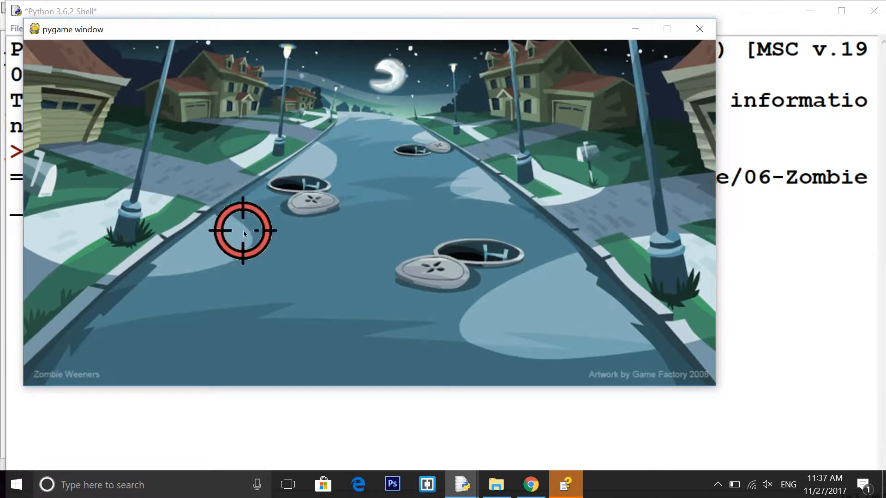
{"action": "mouse_move", "coordinate": [229, 303]}
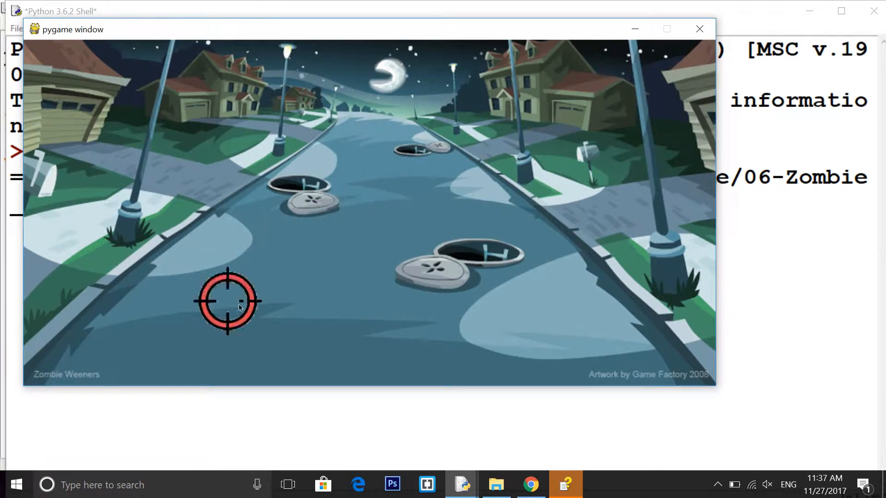
{"action": "mouse_move", "coordinate": [347, 115]}
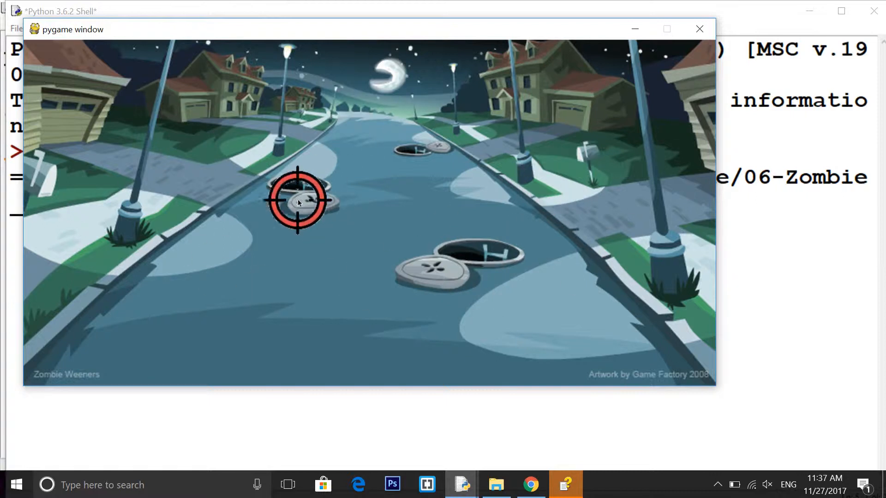
{"action": "mouse_move", "coordinate": [384, 324]}
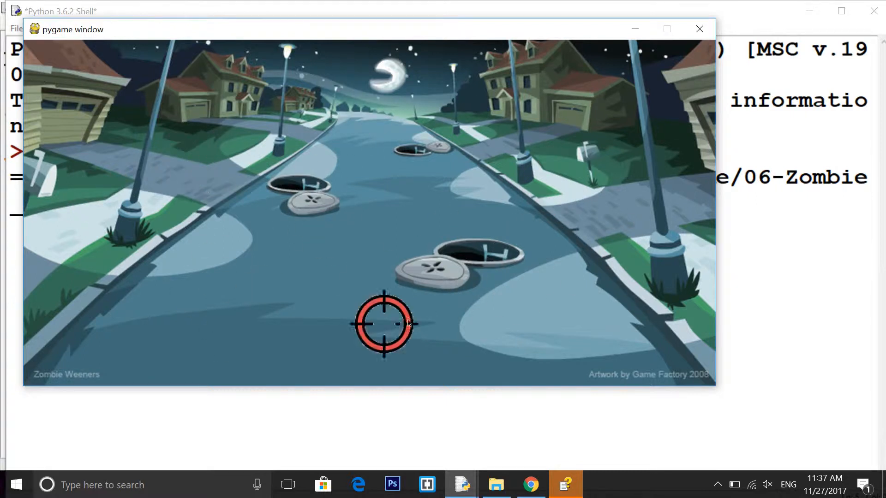
{"action": "mouse_move", "coordinate": [203, 144]}
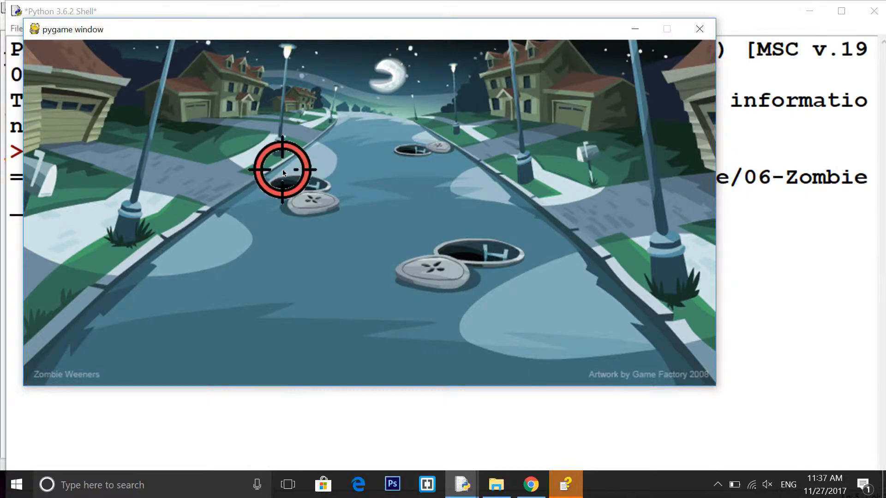
{"action": "mouse_move", "coordinate": [260, 194]}
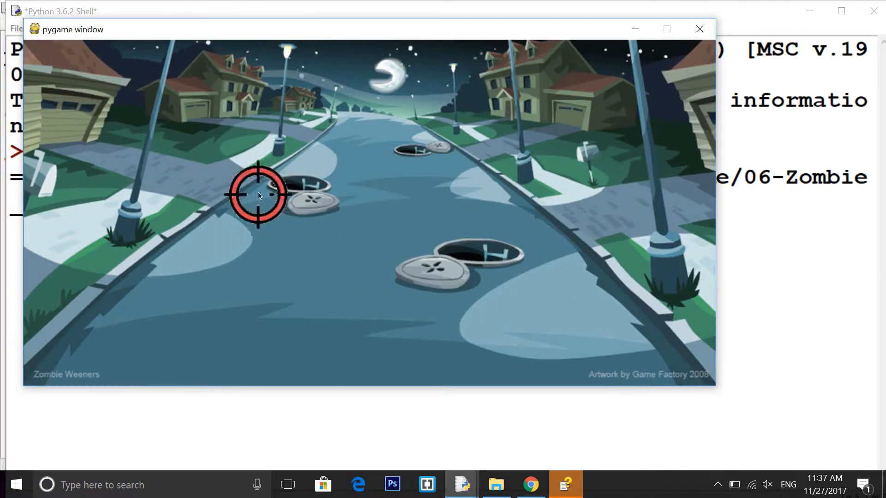
{"action": "mouse_move", "coordinate": [432, 148]}
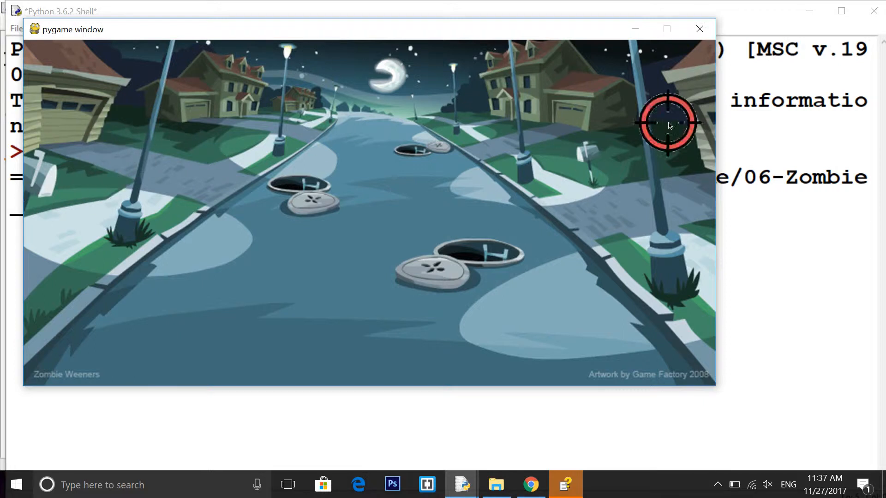
{"action": "mouse_move", "coordinate": [310, 194]}
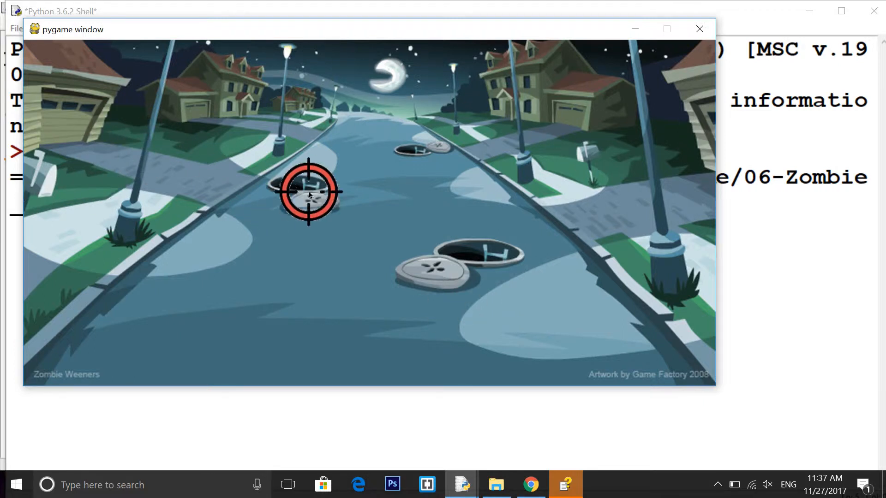
{"action": "mouse_move", "coordinate": [412, 175]}
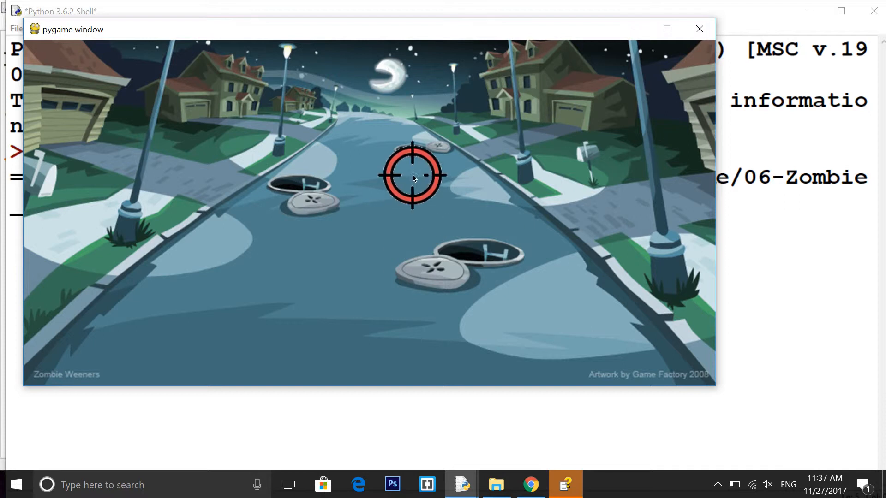
{"action": "mouse_move", "coordinate": [275, 131]}
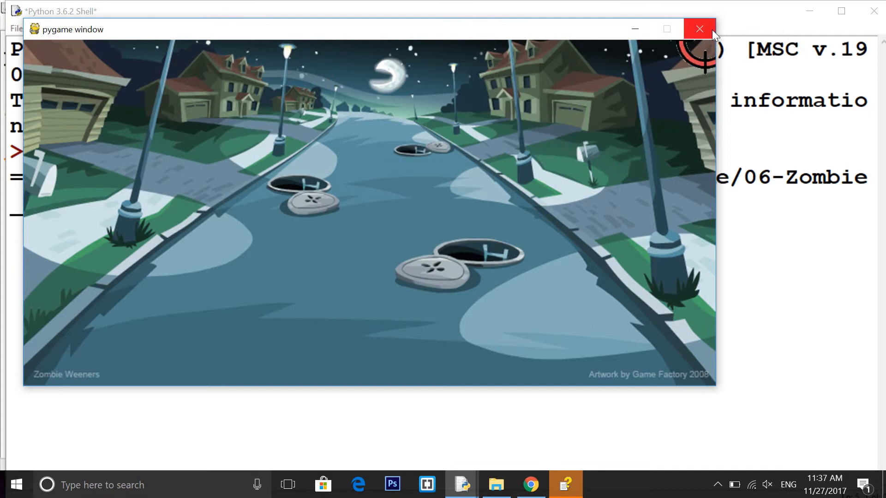
Close the running pygame window after testing the centred crosshair
{"action": "left_click", "coordinate": [700, 28]}
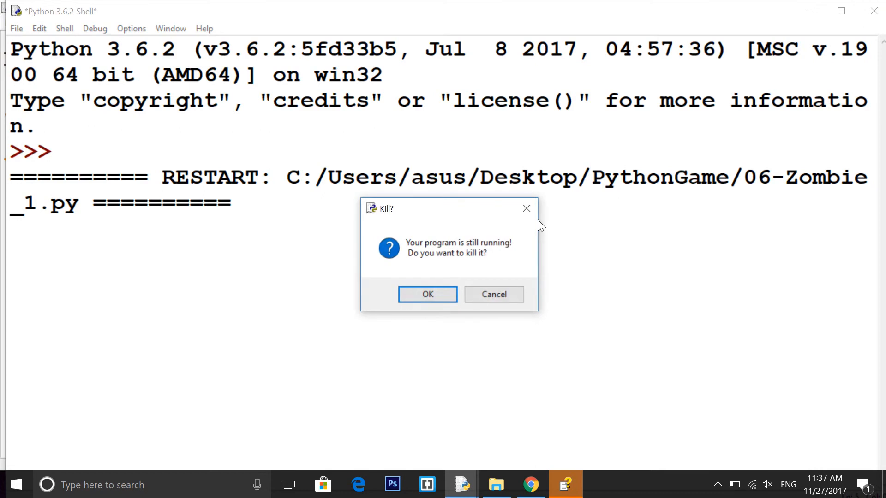